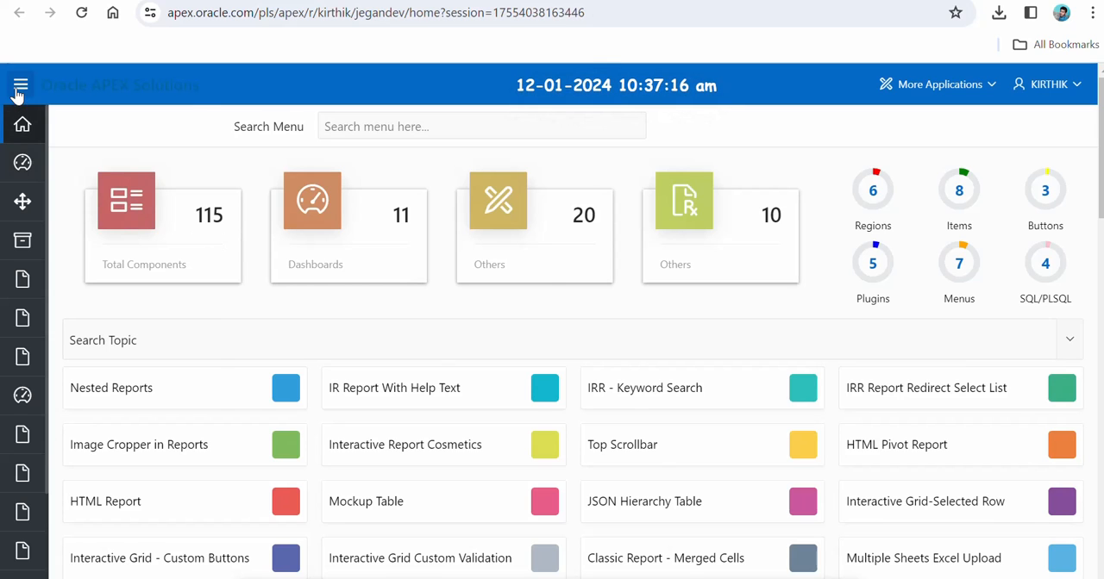
Expand the side navigation to Components > Regions, then collapse it back to icons.
{"action": "left_click", "coordinate": [21, 85]}
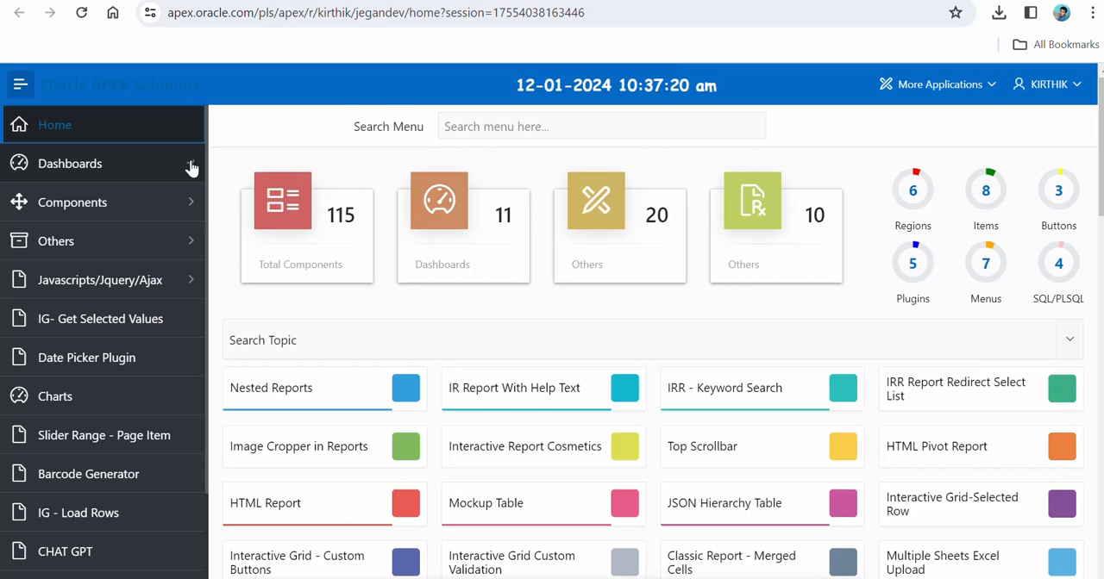
{"action": "mouse_move", "coordinate": [190, 211]}
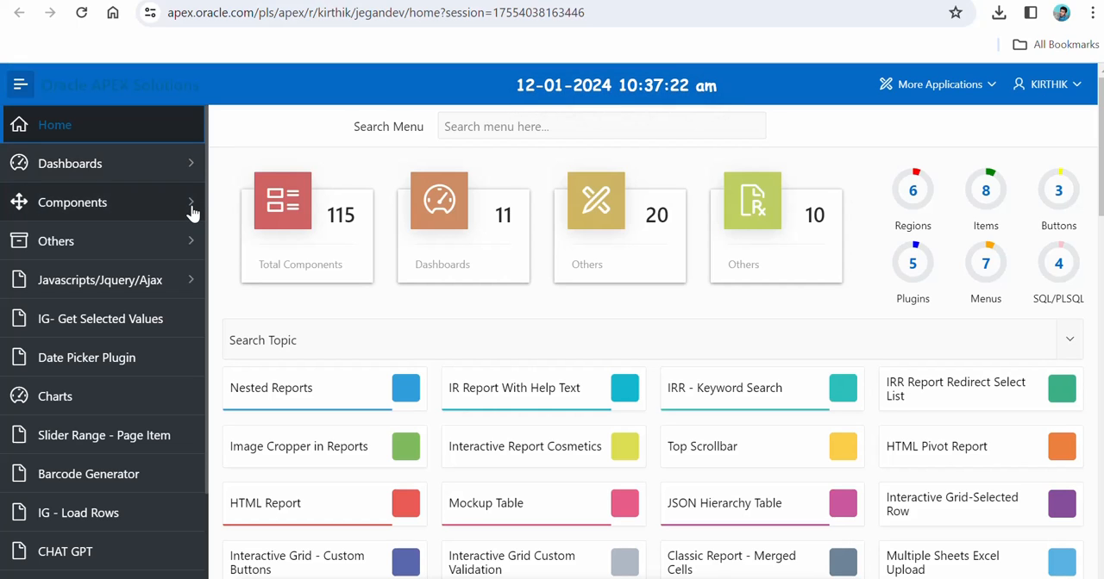
{"action": "left_click", "coordinate": [72, 202]}
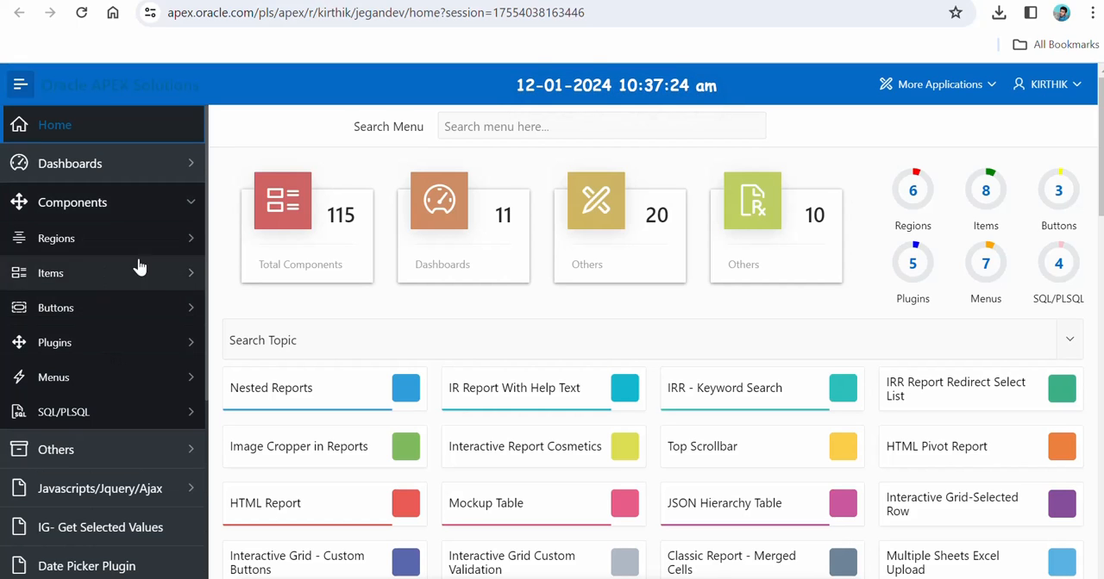
{"action": "left_click", "coordinate": [55, 238]}
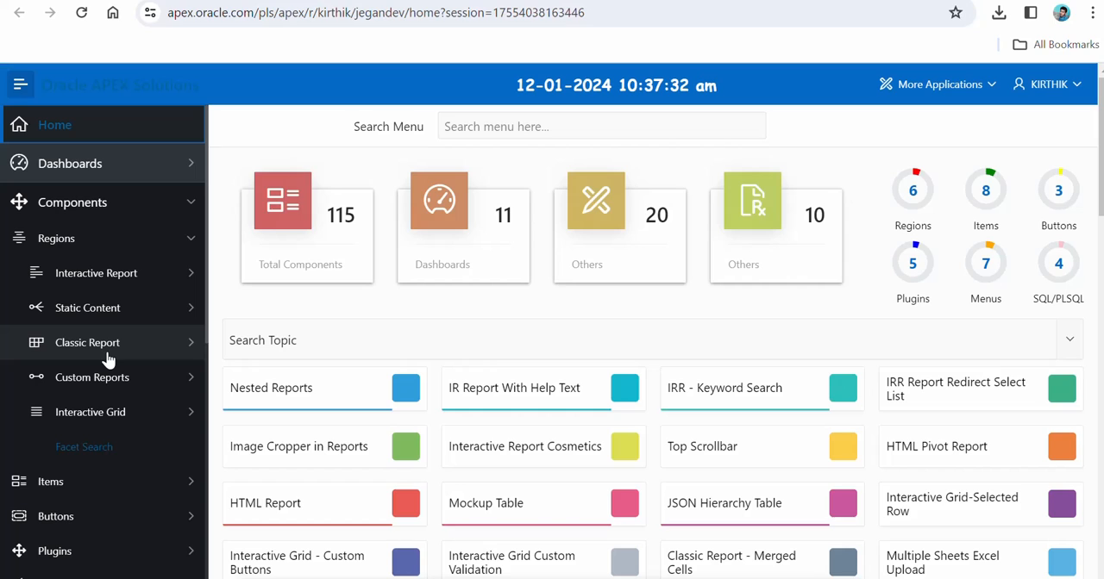
{"action": "mouse_move", "coordinate": [125, 338]}
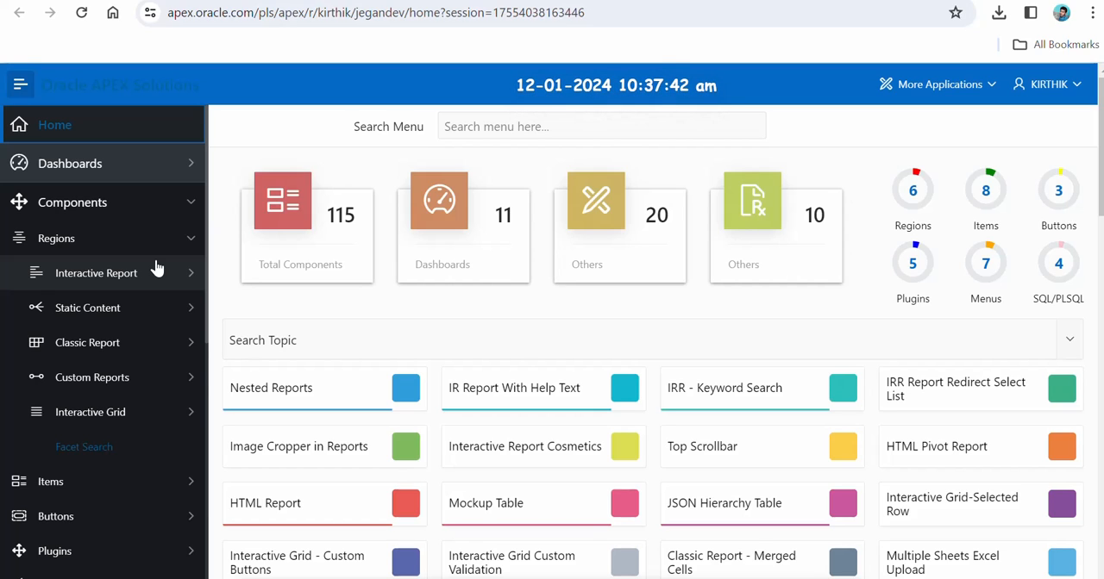
{"action": "left_click", "coordinate": [21, 84]}
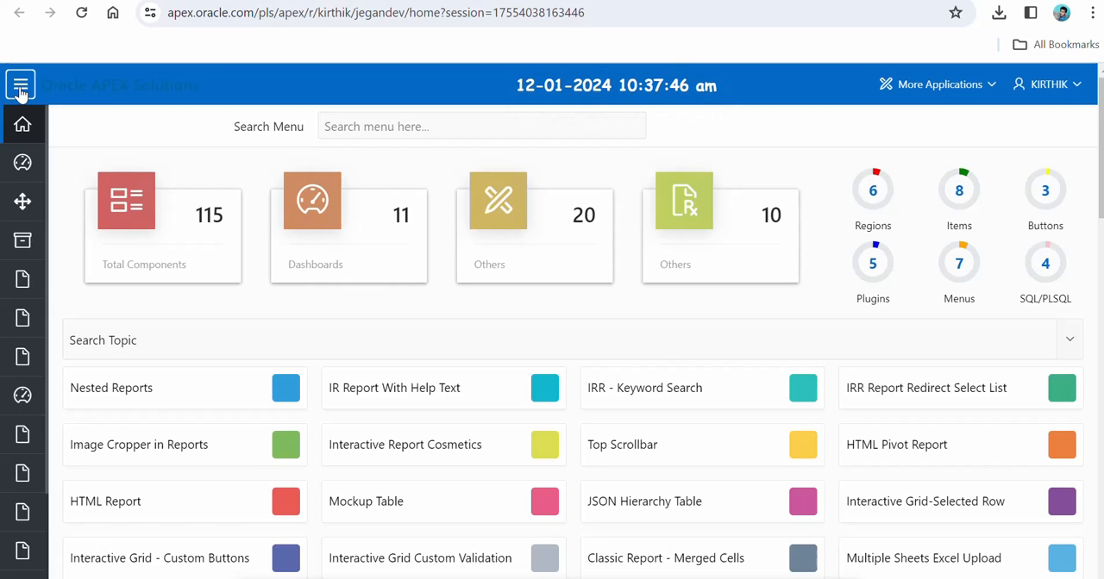
{"action": "left_click", "coordinate": [481, 125]}
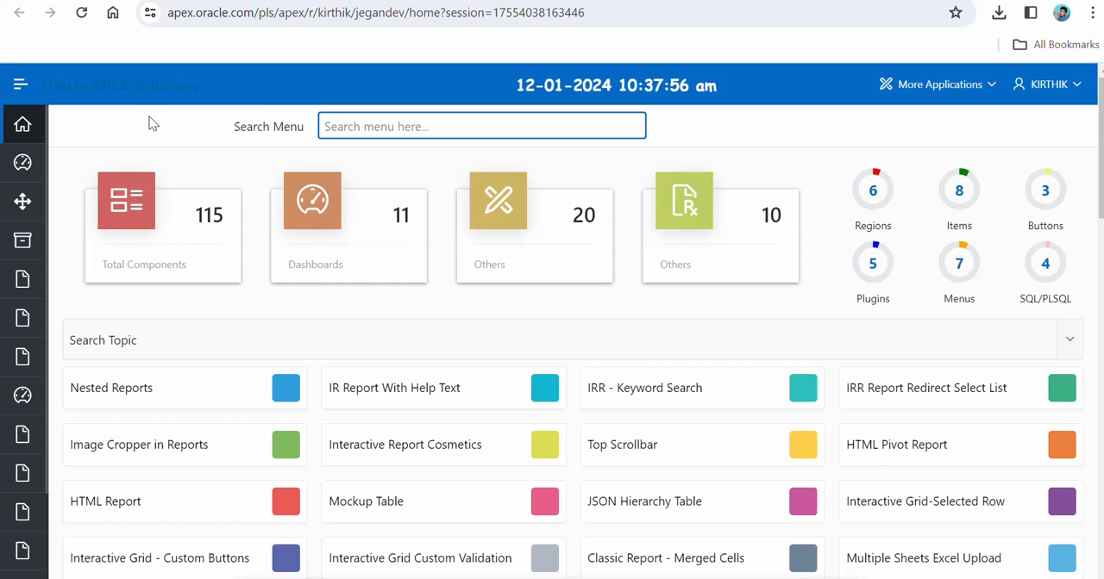
{"action": "left_click", "coordinate": [21, 85]}
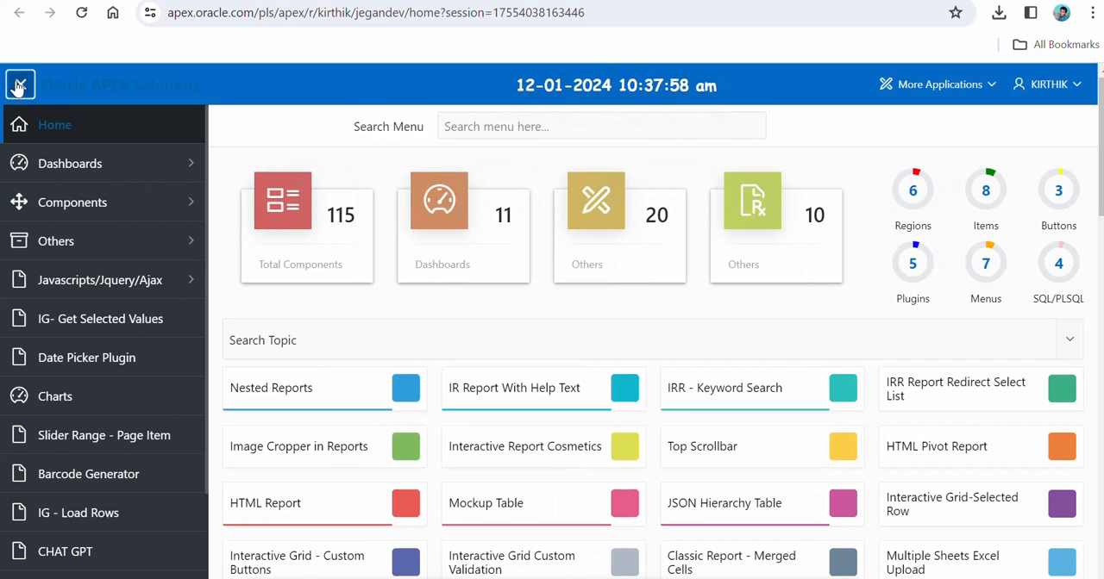
{"action": "left_click", "coordinate": [21, 84]}
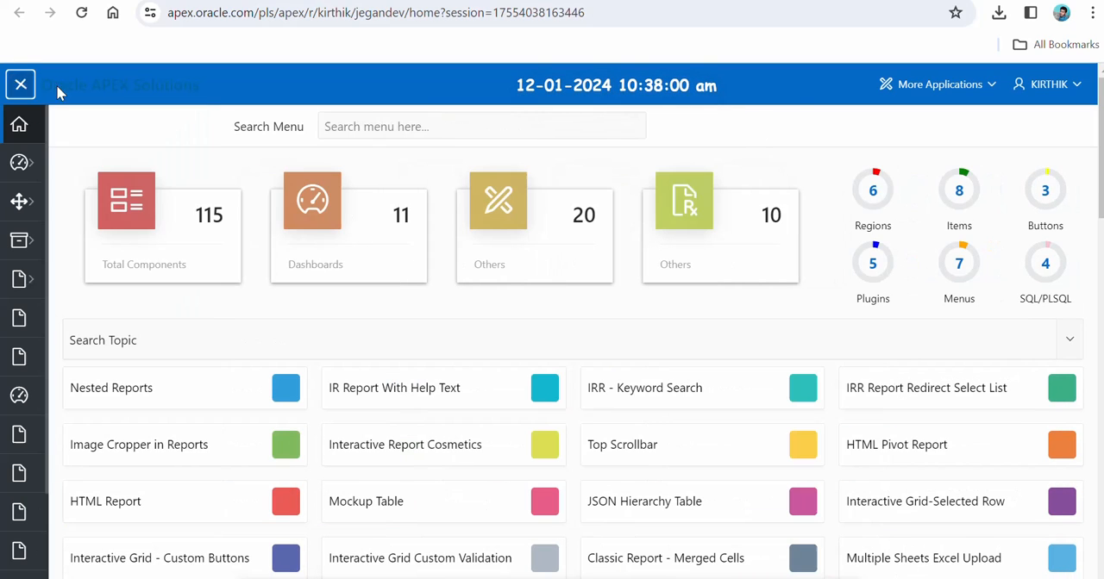
Search the menu for 'chart' and choose the Charts match to open that page.
{"action": "type", "text": "charts"}
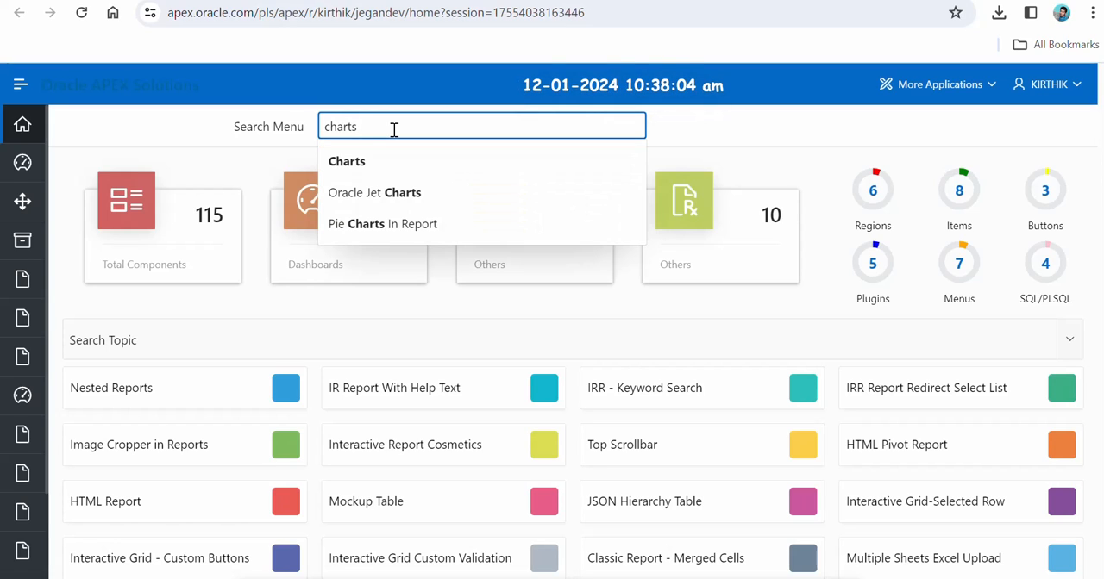
{"action": "mouse_move", "coordinate": [371, 162]}
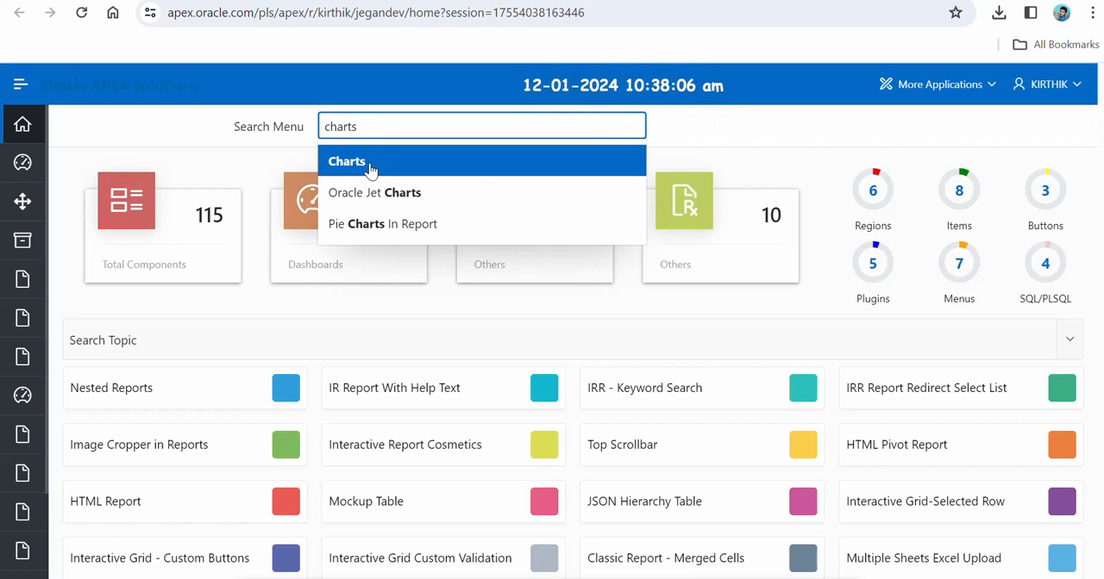
{"action": "left_click", "coordinate": [346, 162]}
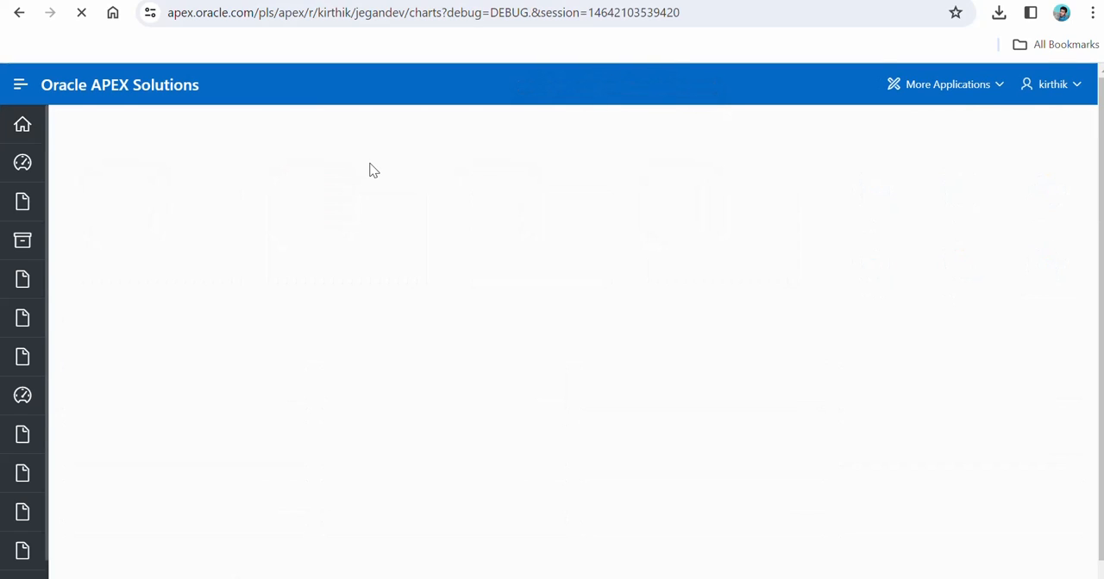
Search the menu for 'cla', choose Classic Report - Merged Cells and confirm leaving the Charts page.
{"action": "left_click", "coordinate": [22, 394]}
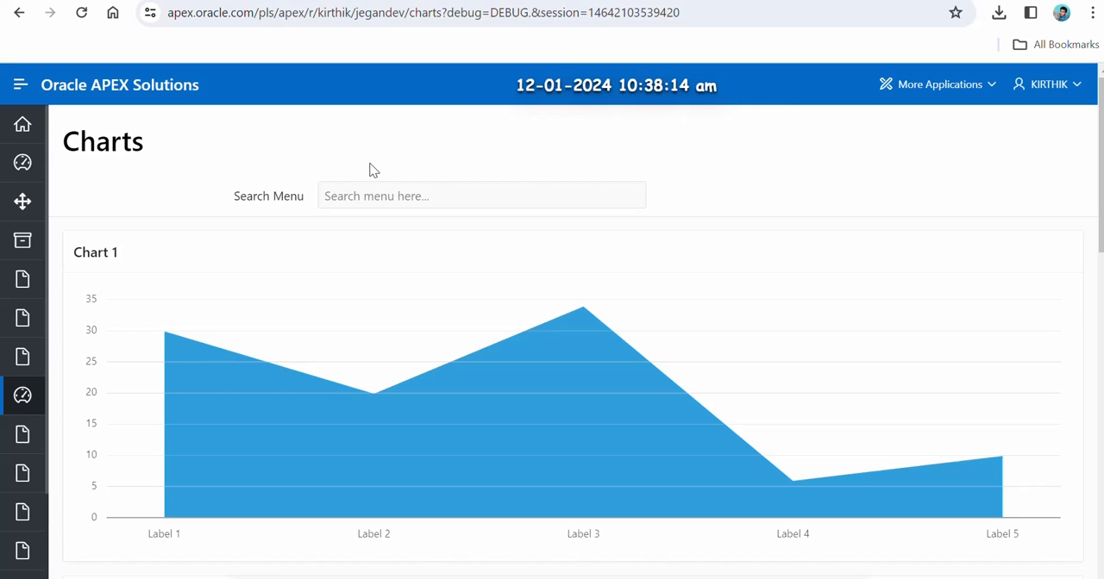
{"action": "mouse_move", "coordinate": [407, 213]}
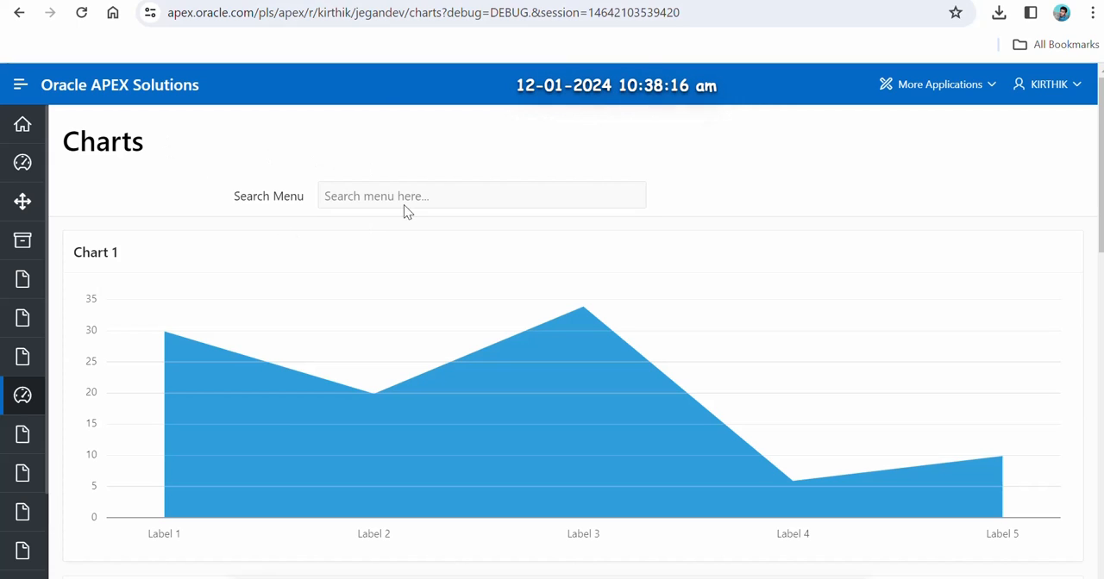
{"action": "left_click", "coordinate": [479, 197]}
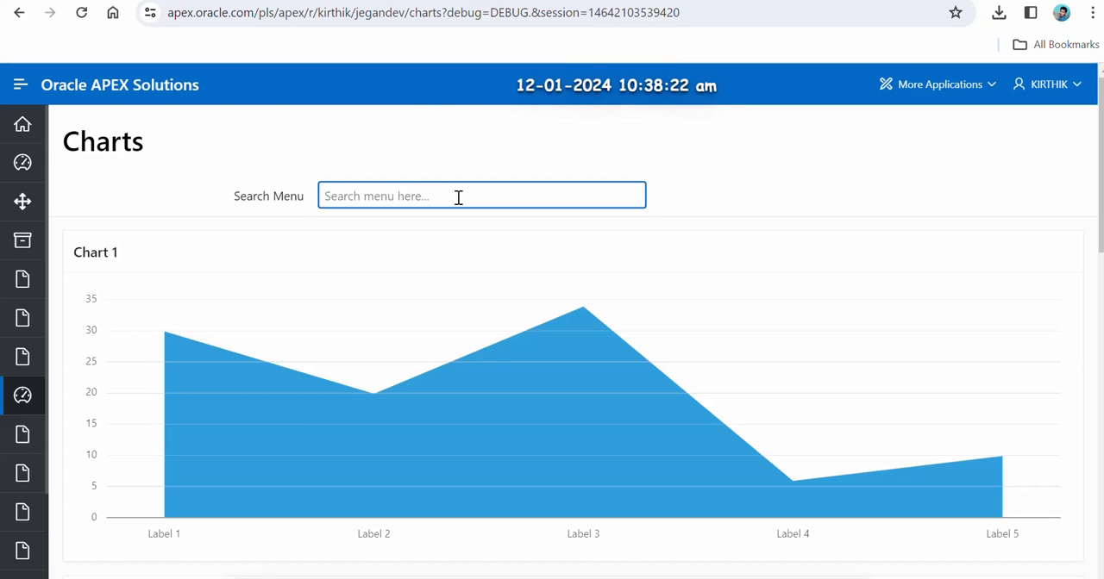
{"action": "type", "text": "cla"}
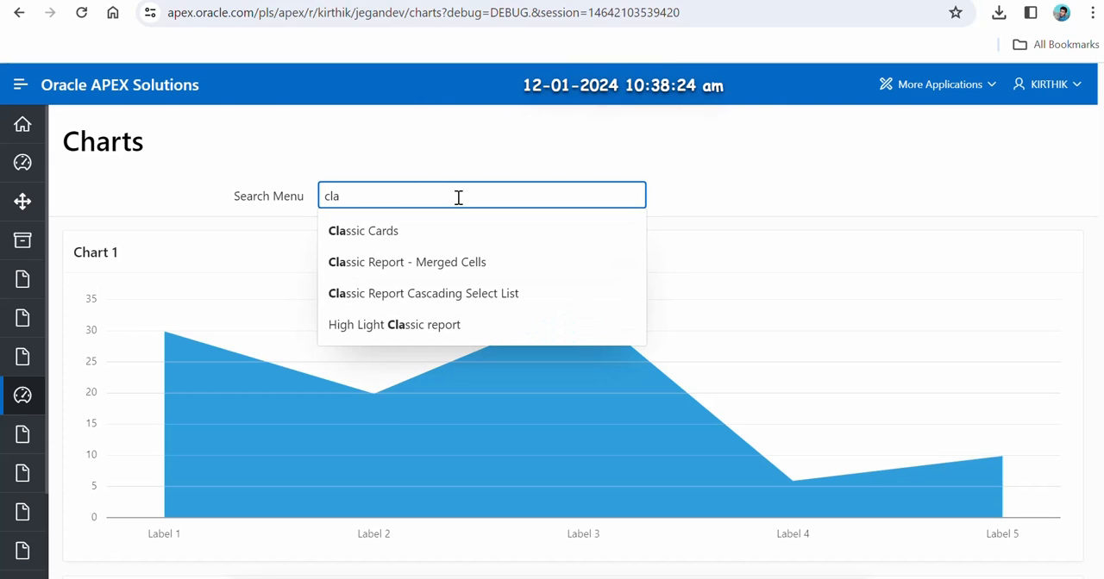
{"action": "left_click", "coordinate": [407, 262]}
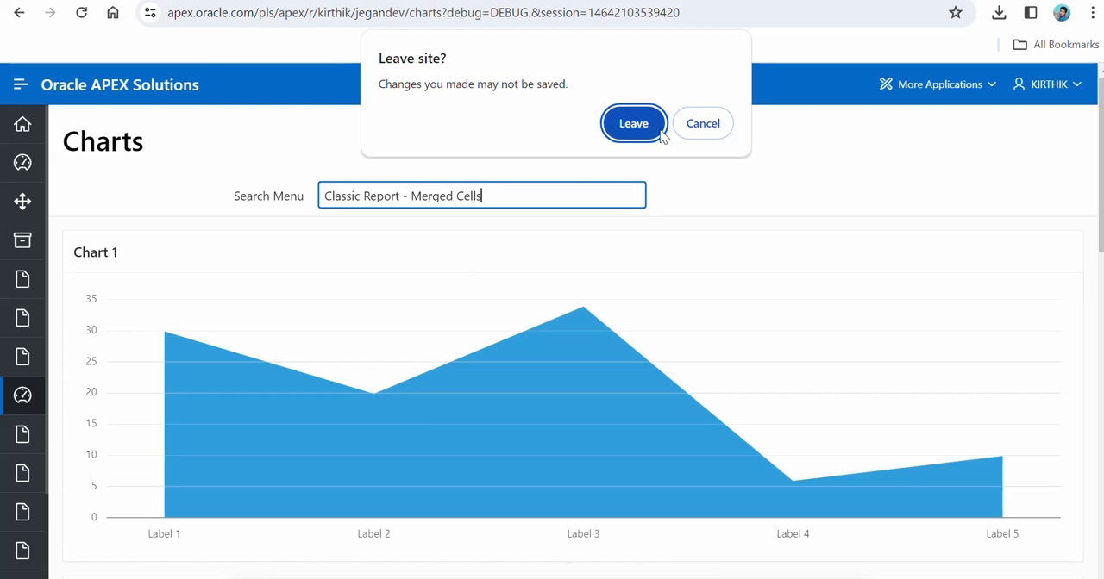
{"action": "left_click", "coordinate": [633, 123]}
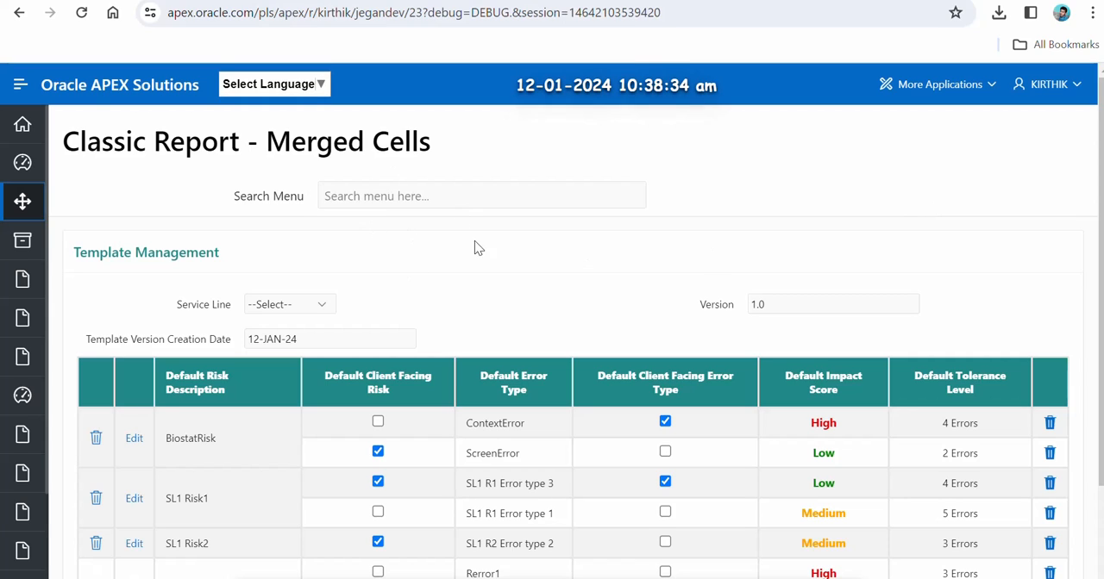
{"action": "mouse_move", "coordinate": [465, 248]}
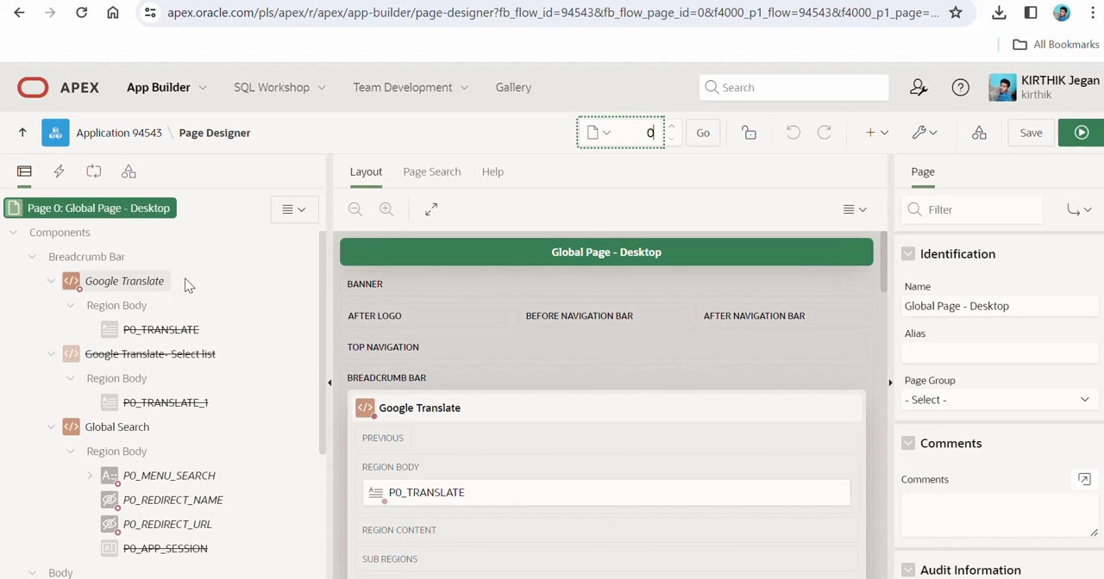
Select the Global Search region, check its Breadcrumb Bar position, then select the P0_MENU_SEARCH item.
{"action": "scroll", "scroll_direction": "down", "scroll_amount": 3}
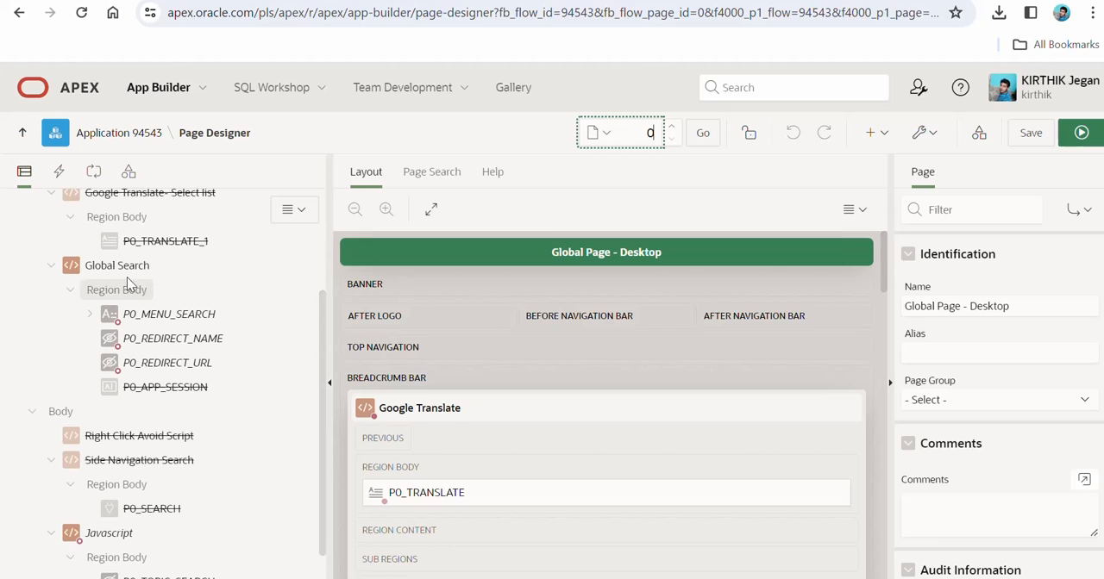
{"action": "left_click", "coordinate": [117, 265]}
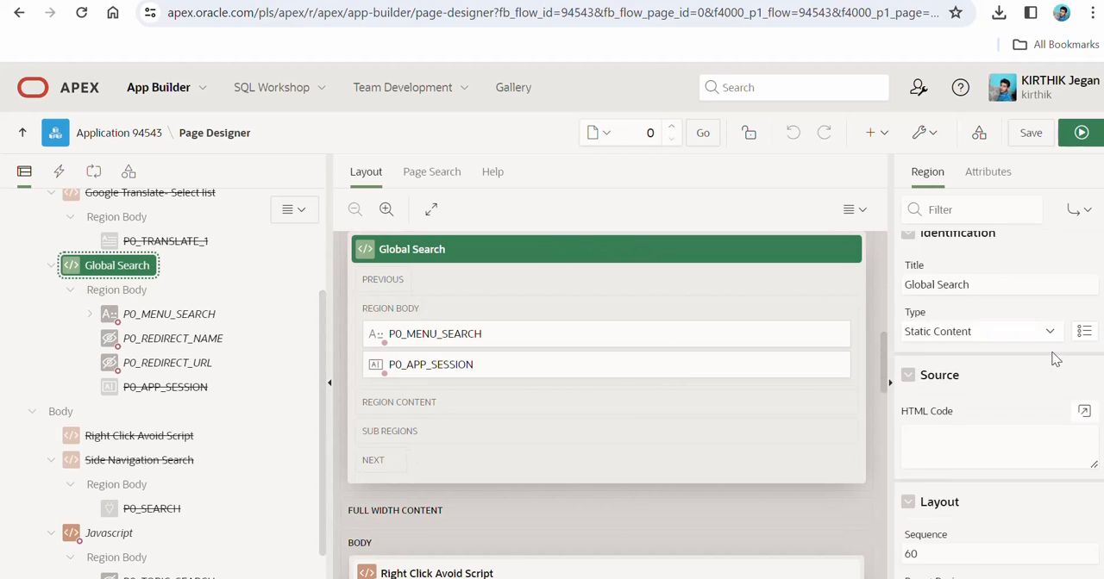
{"action": "scroll", "scroll_direction": "down", "scroll_amount": 3}
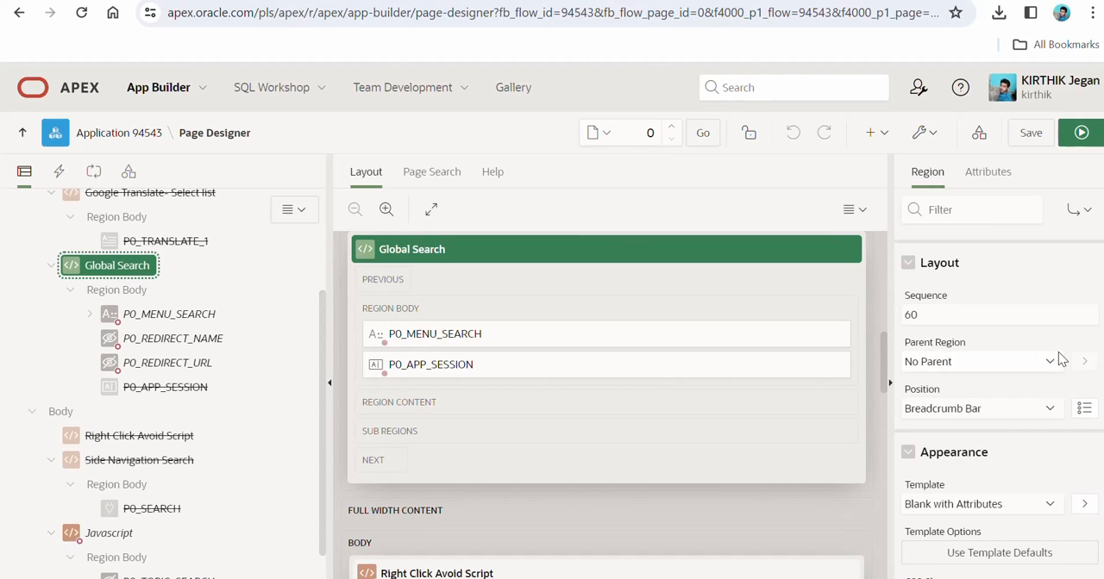
{"action": "mouse_move", "coordinate": [1018, 425]}
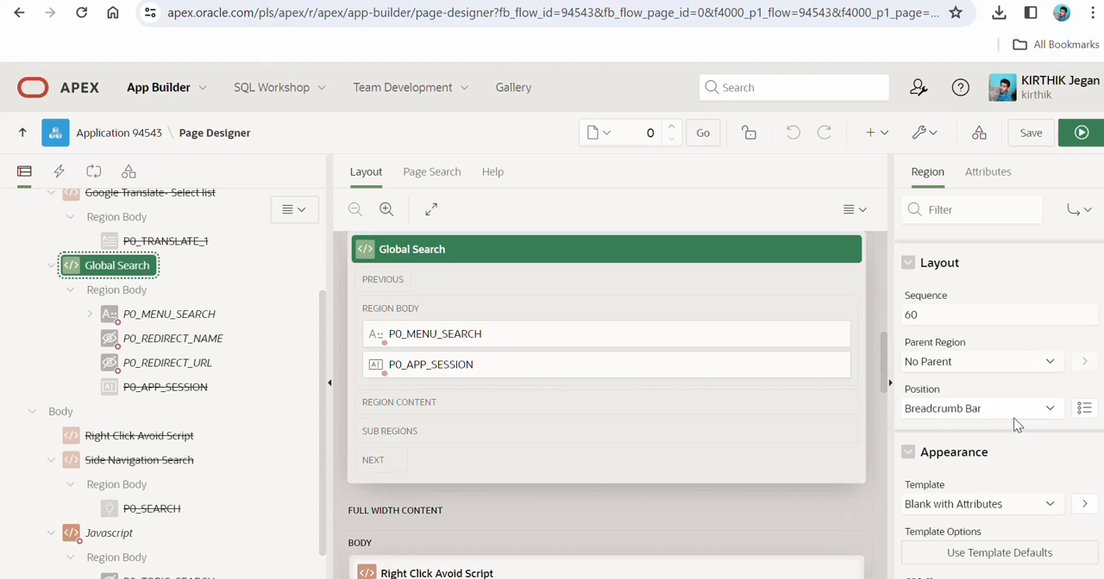
{"action": "mouse_move", "coordinate": [914, 398]}
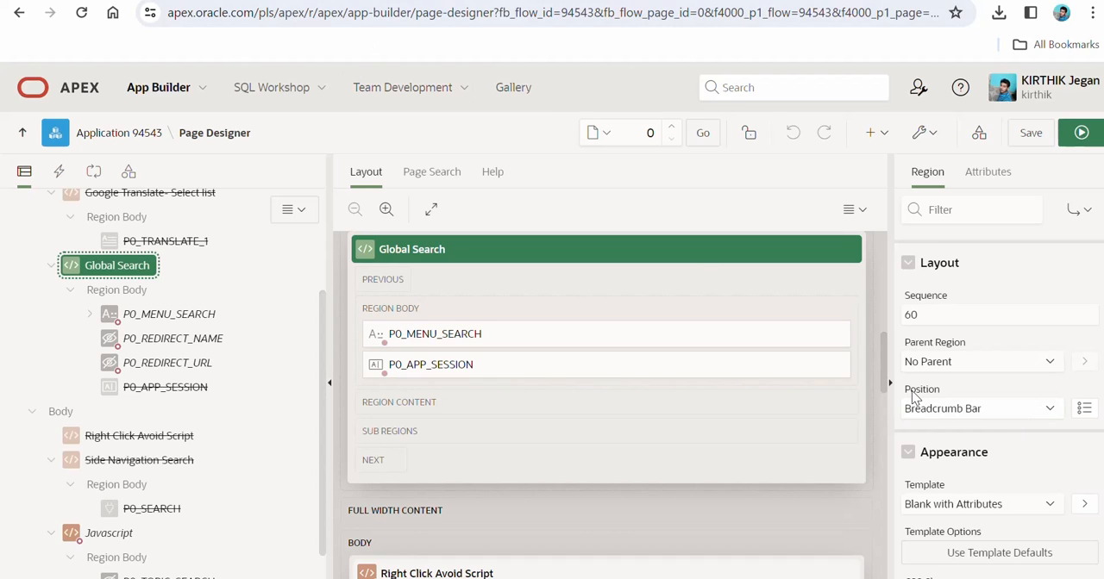
{"action": "left_click", "coordinate": [979, 409]}
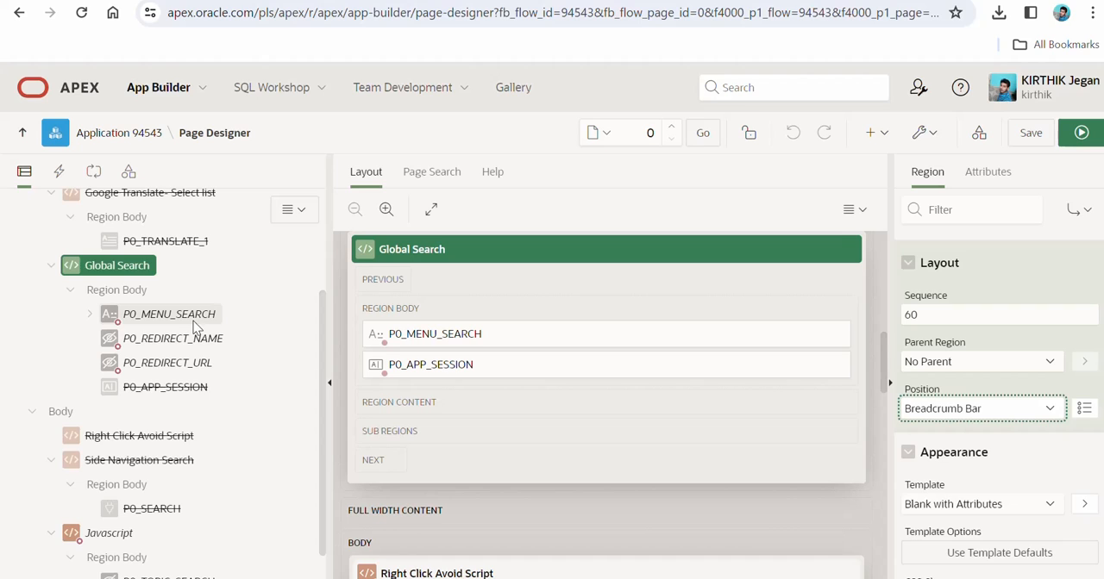
{"action": "left_click", "coordinate": [169, 314]}
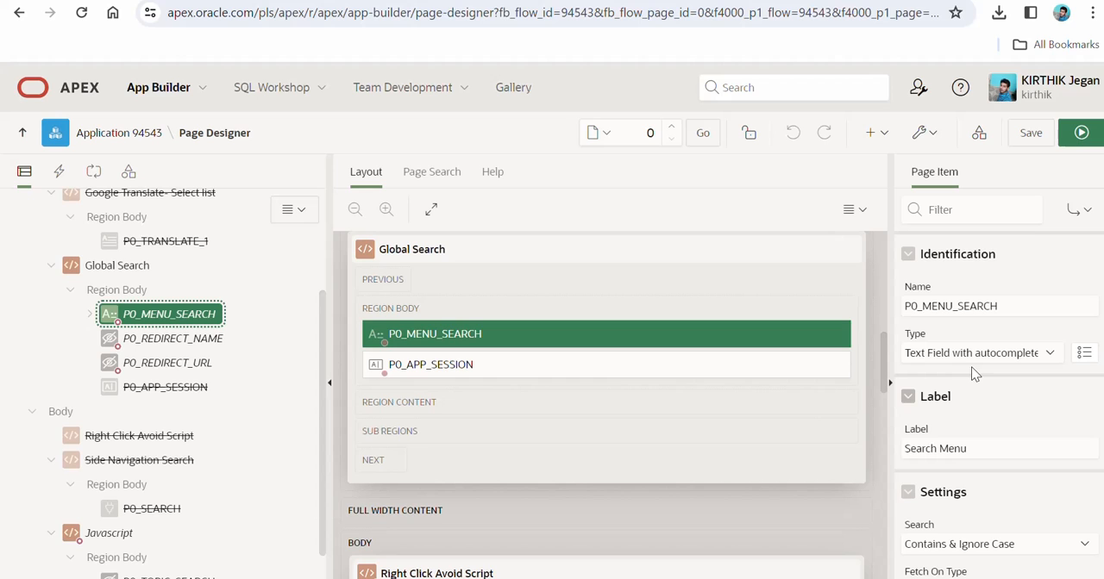
Open the P0_MENU_SEARCH list-of-values SQL query in the full code editor.
{"action": "scroll", "scroll_direction": "down", "scroll_amount": 3}
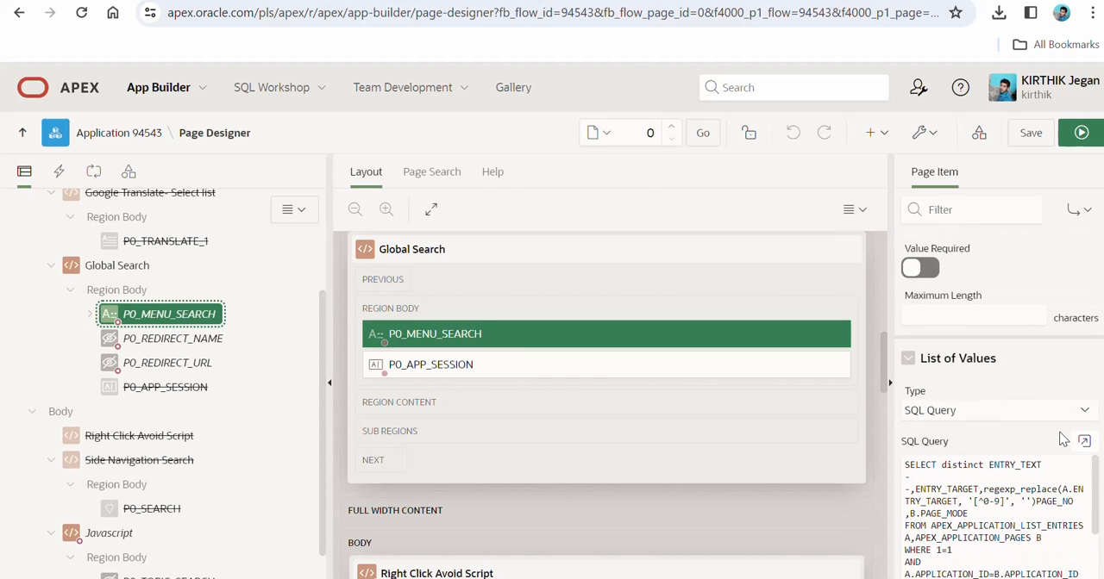
{"action": "left_click", "coordinate": [1083, 442]}
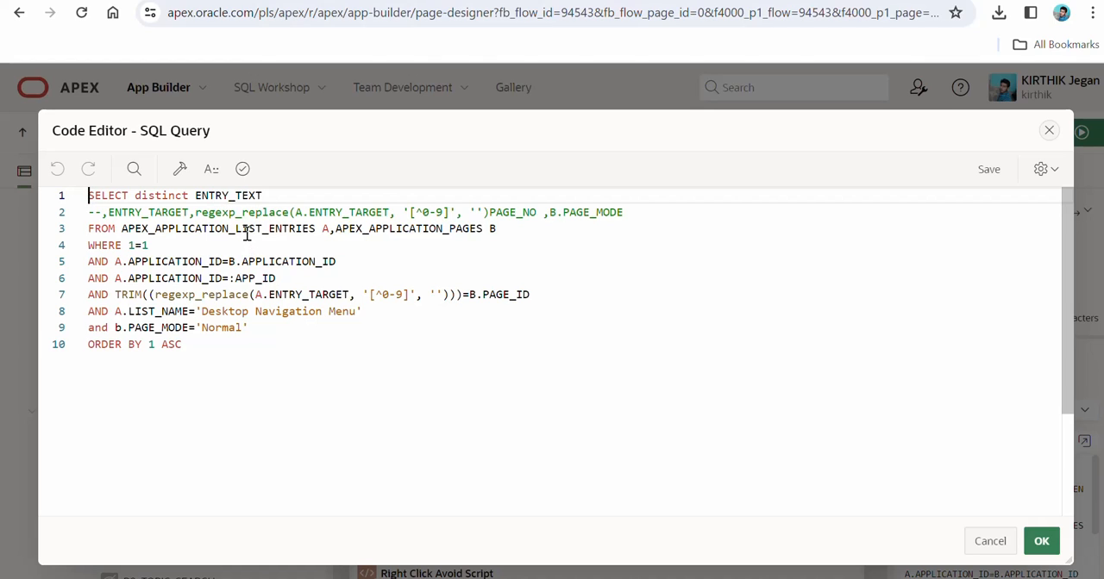
Inspect the query over APEX_APPLICATION_LIST_ENTRIES for the Desktop Navigation Menu, then close the editor.
{"action": "double_click", "coordinate": [217, 228]}
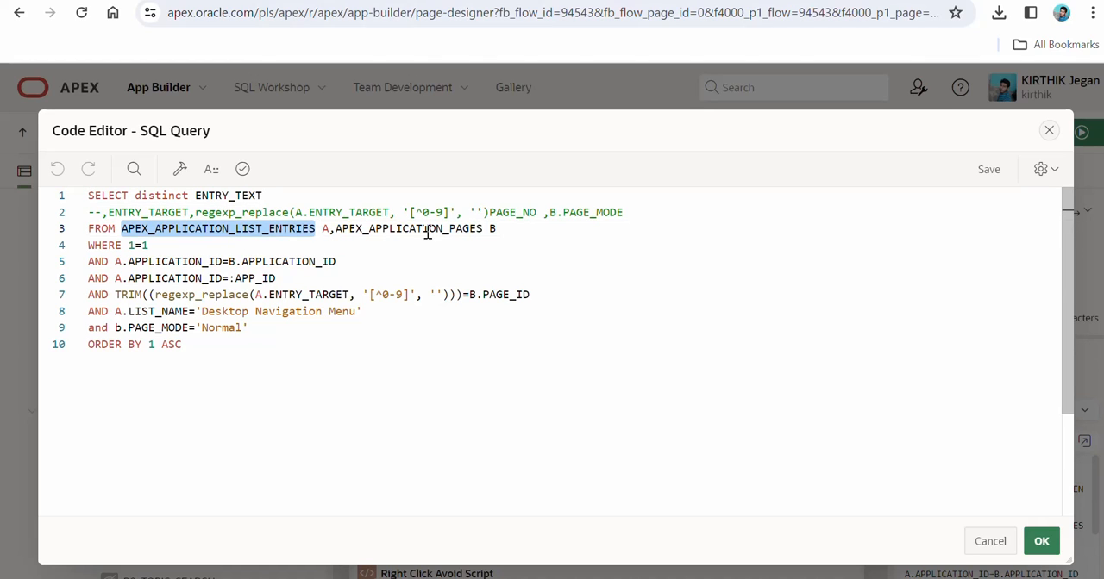
{"action": "double_click", "coordinate": [407, 228]}
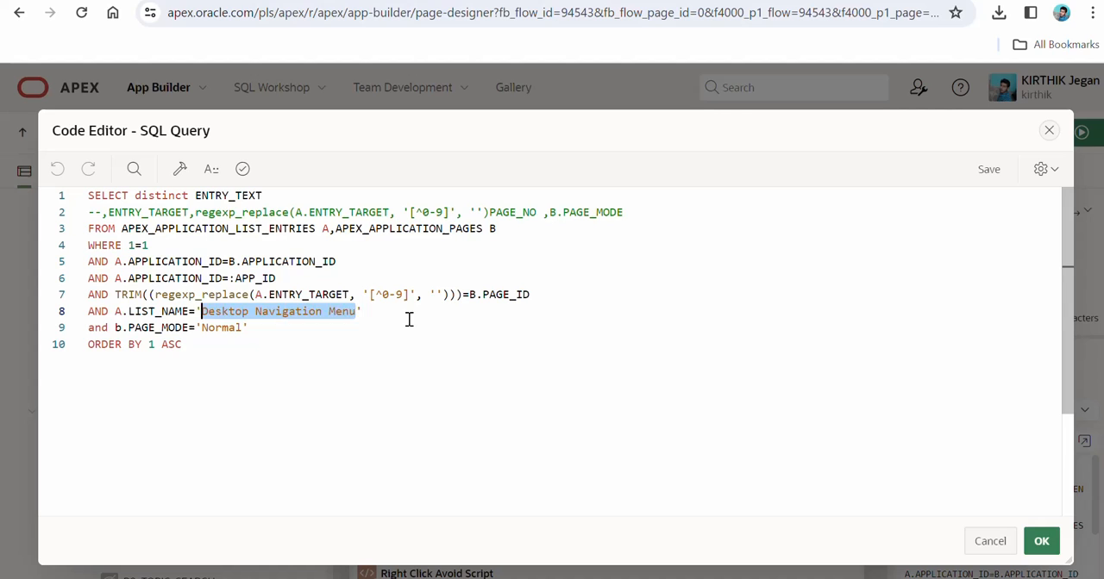
{"action": "left_click", "coordinate": [362, 310]}
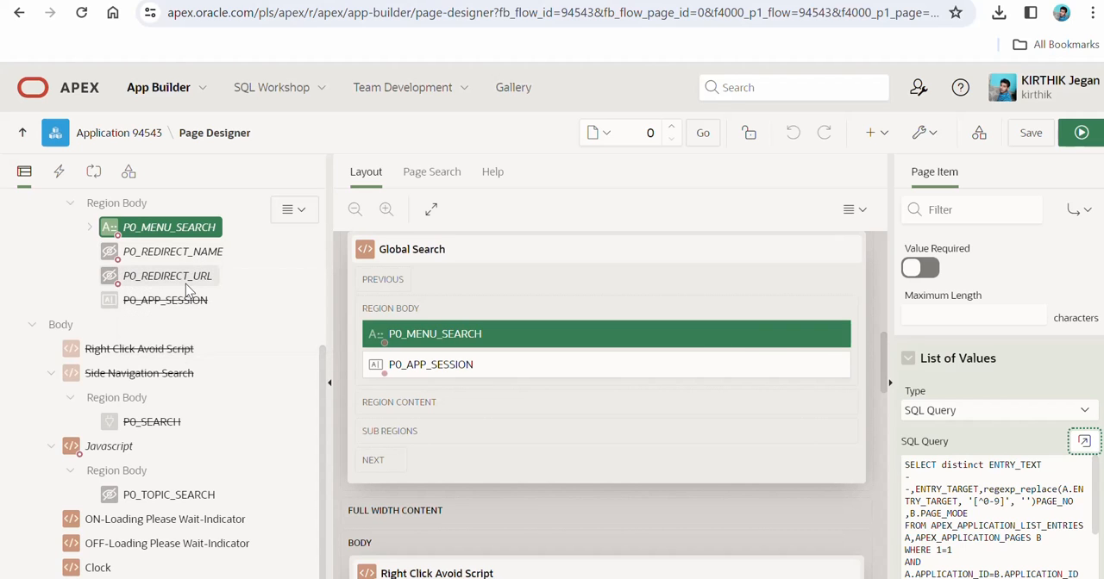
Check the hidden redirect URL item, then expand P0_MENU_SEARCH's On Change Search and Submit enter dynamic actions.
{"action": "left_click", "coordinate": [167, 276]}
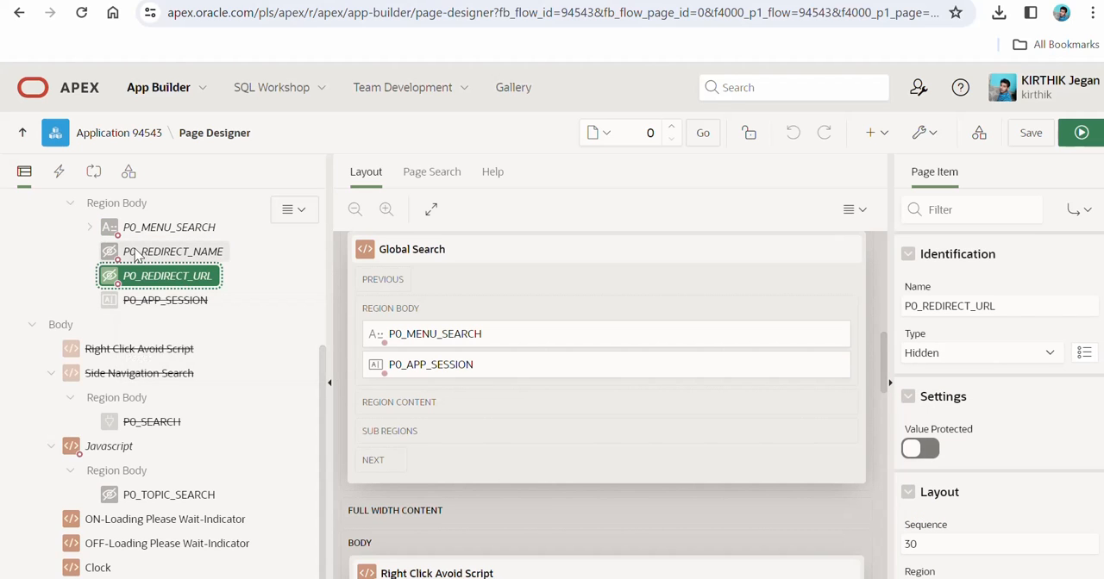
{"action": "left_click", "coordinate": [169, 228]}
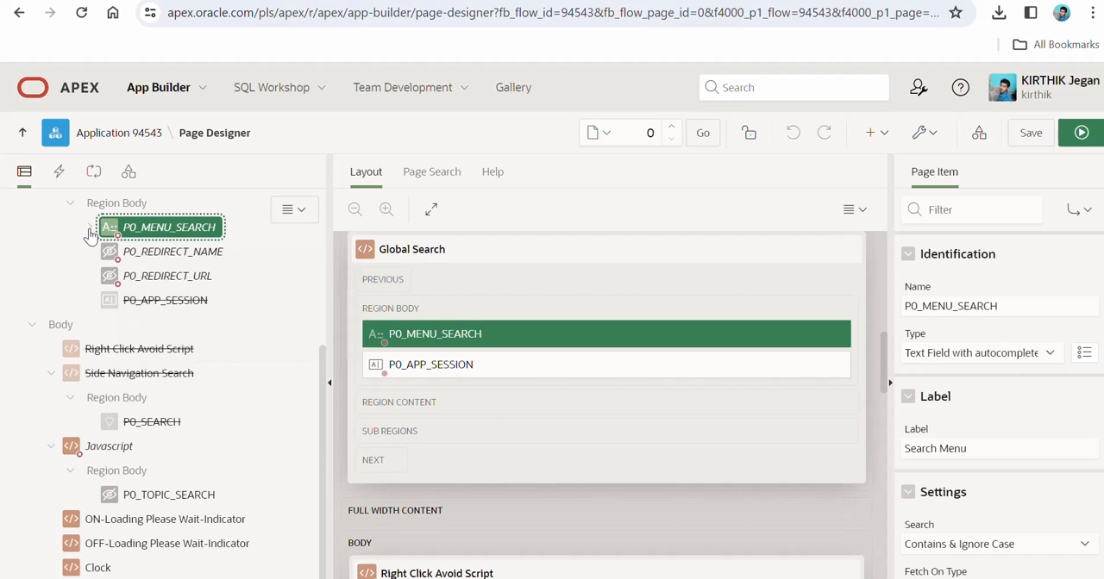
{"action": "left_click", "coordinate": [90, 227]}
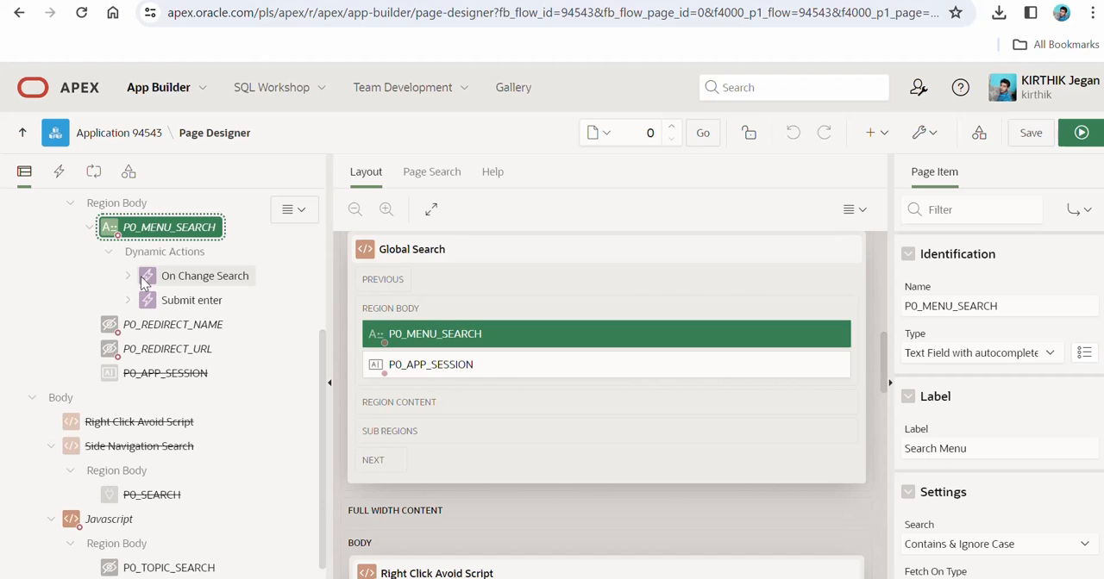
{"action": "left_click", "coordinate": [127, 276]}
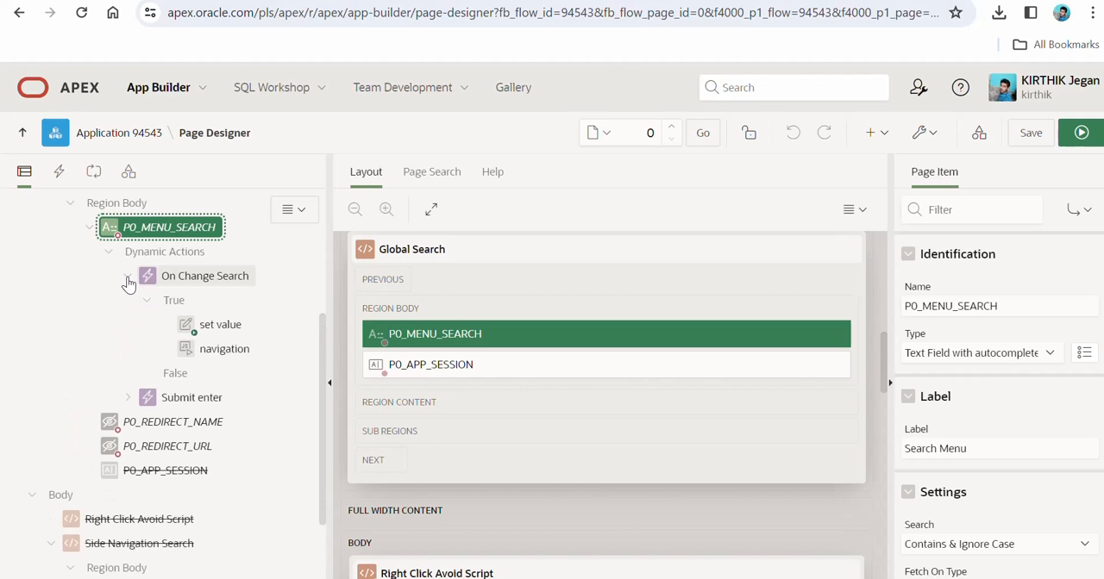
{"action": "left_click", "coordinate": [127, 276]}
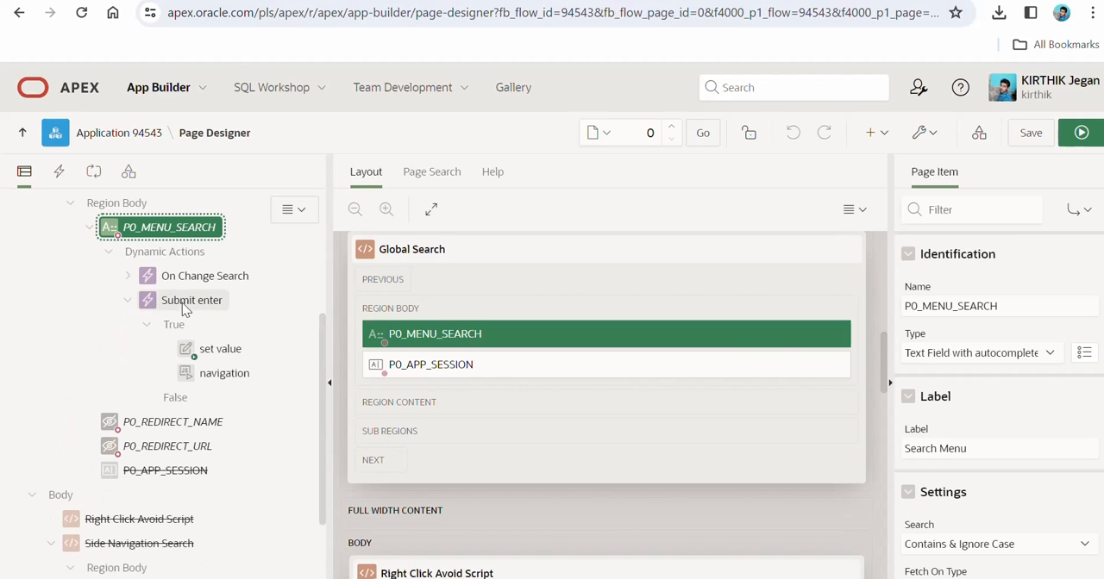
Review Submit enter's key-release event and its JavaScript condition checking keyCode 13.
{"action": "left_click", "coordinate": [190, 300]}
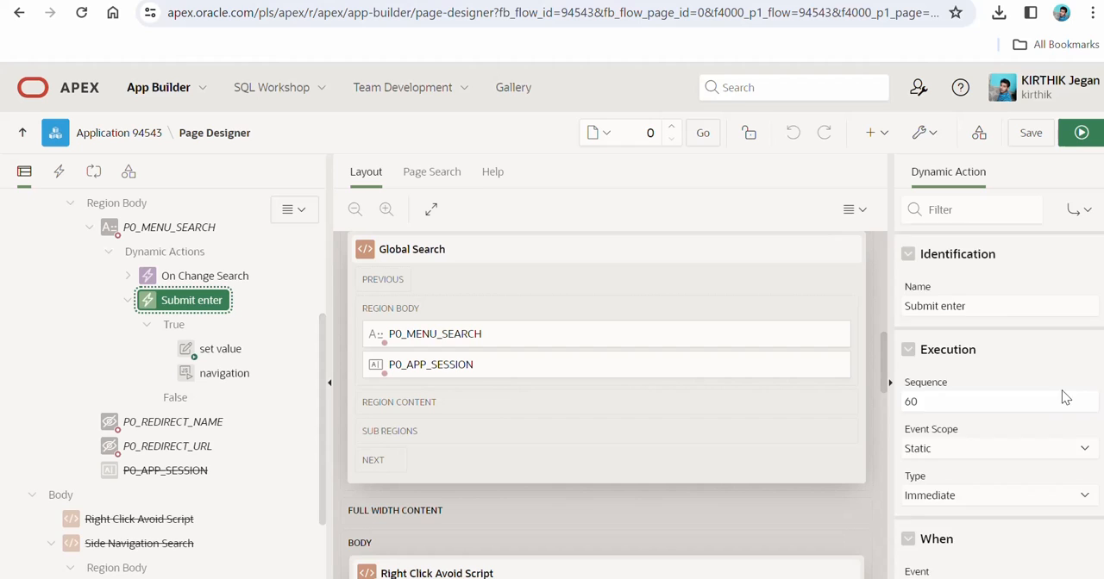
{"action": "scroll", "scroll_direction": "down", "scroll_amount": 3}
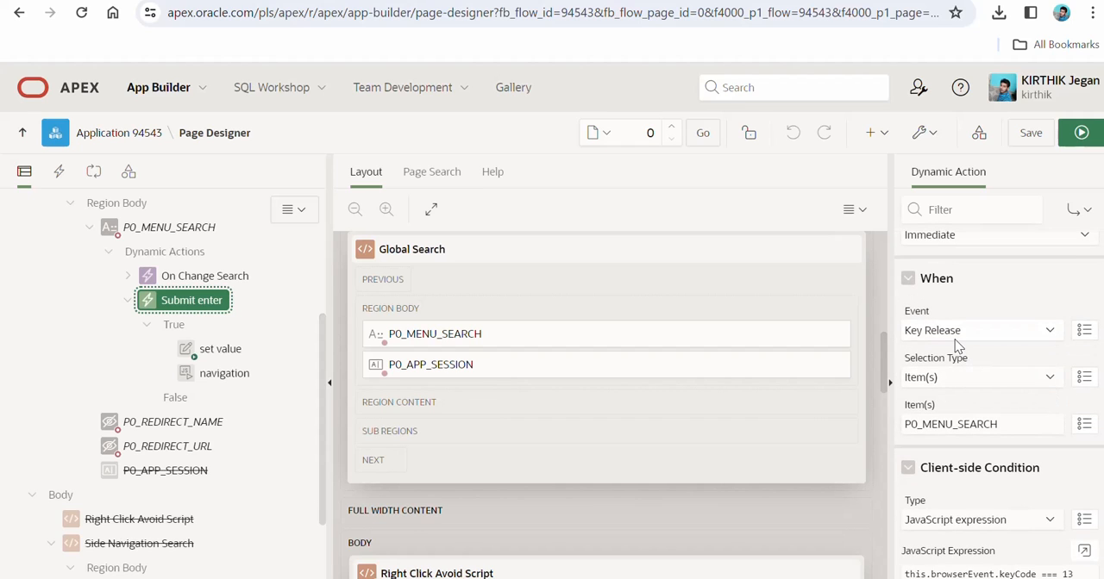
{"action": "scroll", "scroll_direction": "down", "scroll_amount": 3}
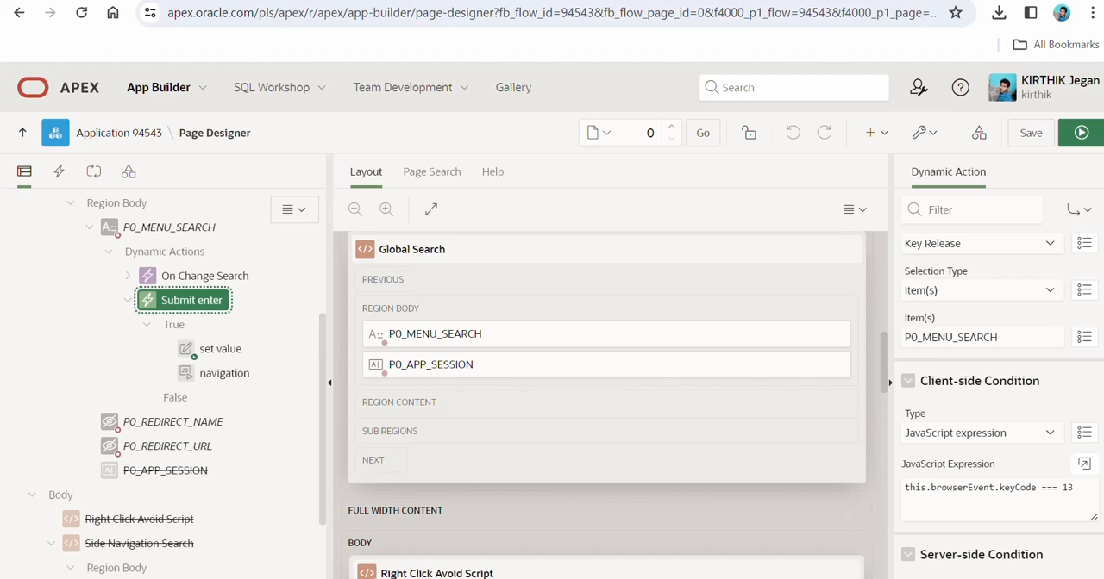
{"action": "scroll", "scroll_direction": "down", "scroll_amount": 3}
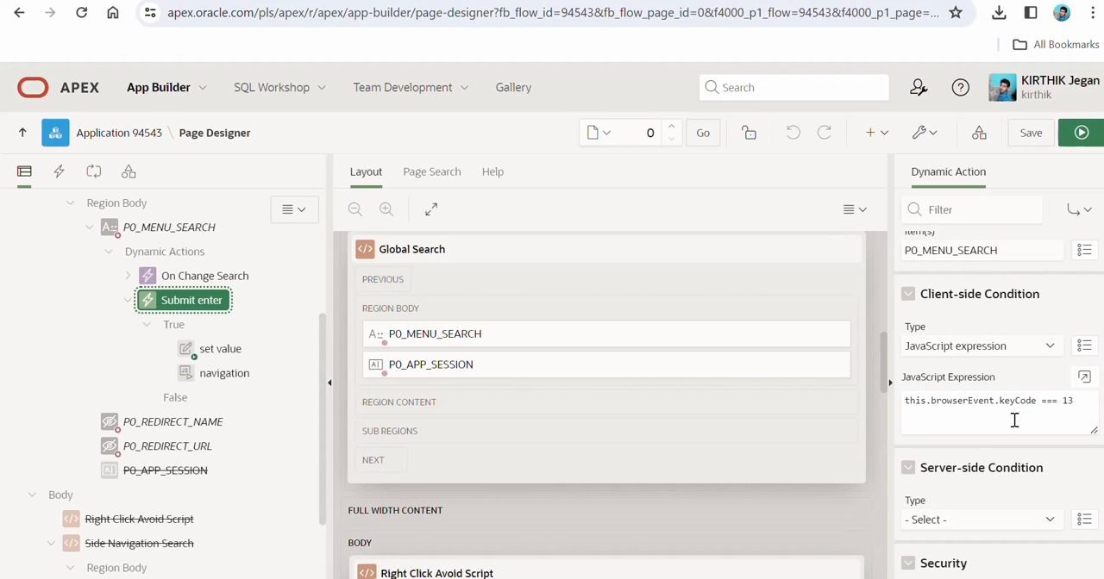
{"action": "left_click", "coordinate": [991, 414]}
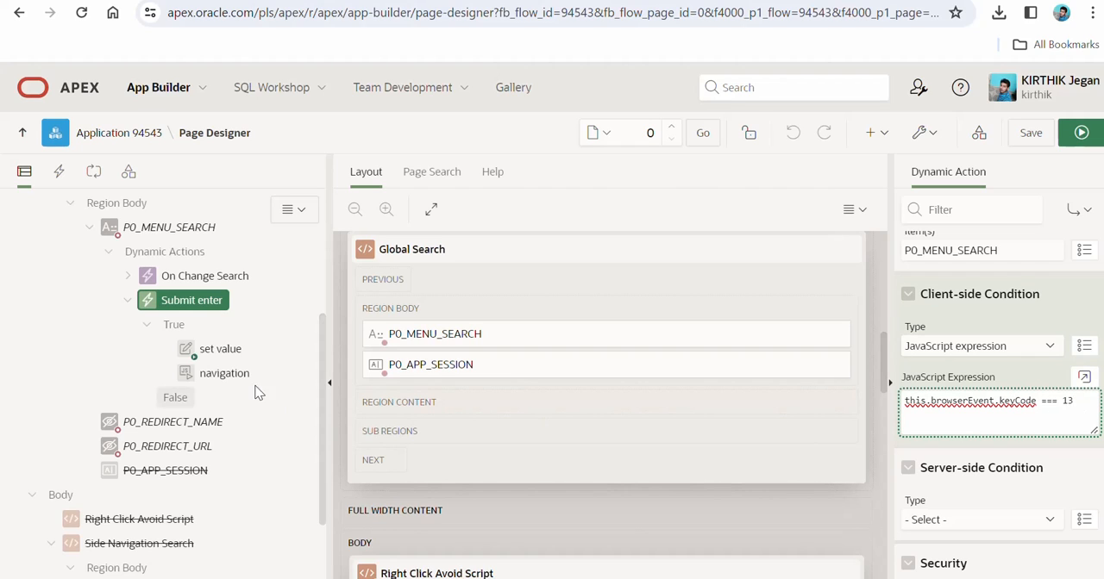
{"action": "left_click", "coordinate": [220, 348]}
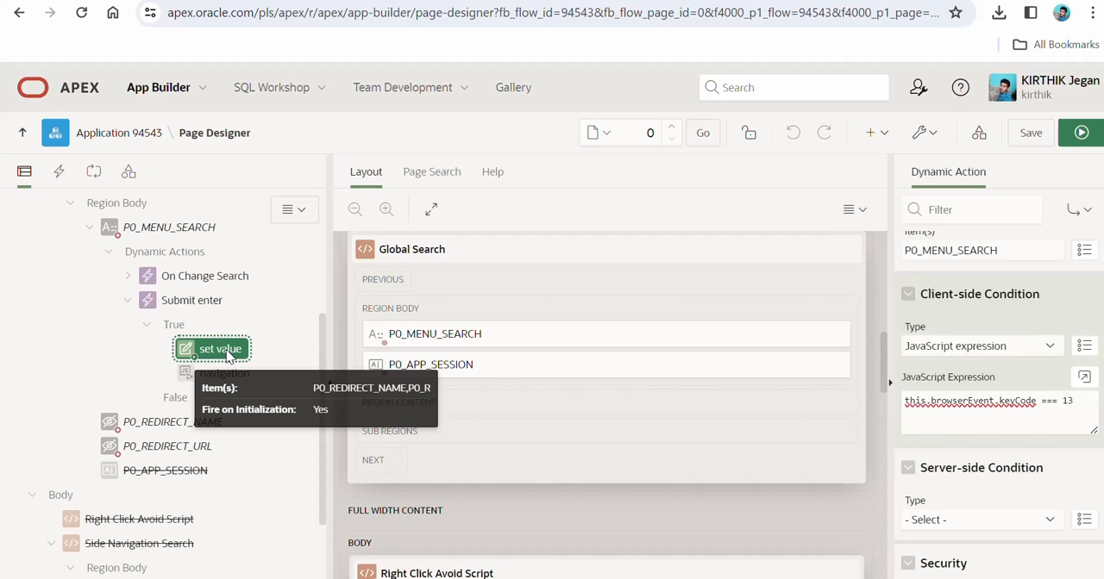
Review the set value SQL filling P0_REDIRECT_NAME and P0_REDIRECT_URL, then close the editor.
{"action": "left_click", "coordinate": [221, 348]}
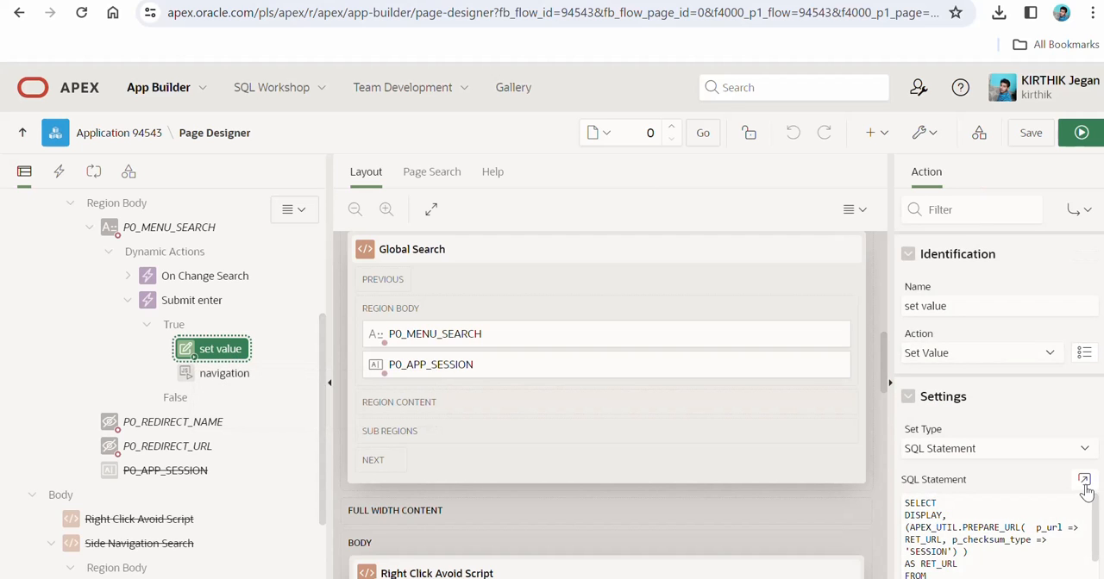
{"action": "left_click", "coordinate": [1083, 479]}
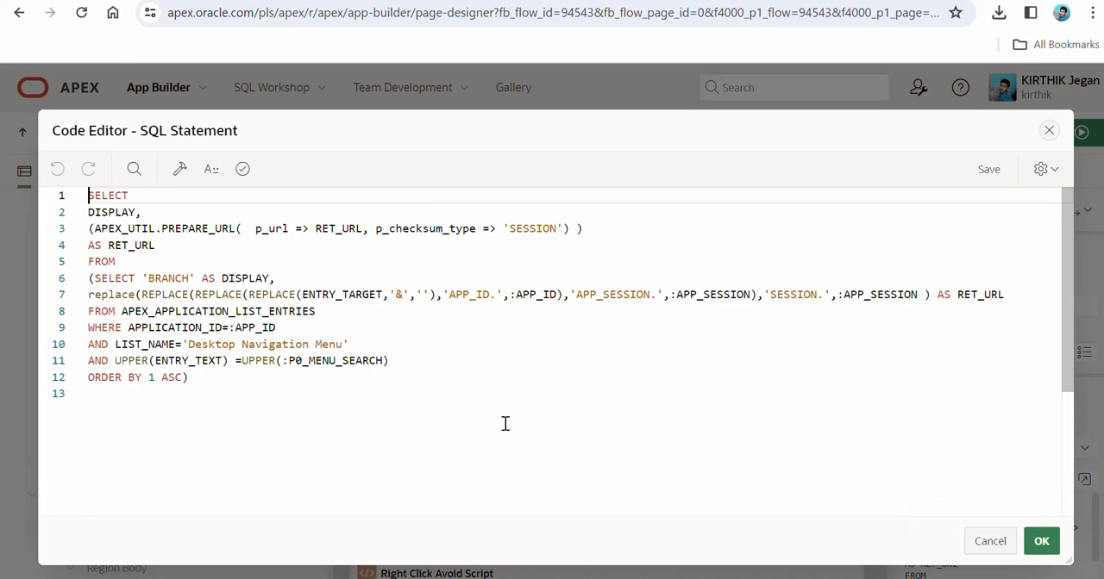
{"action": "mouse_move", "coordinate": [295, 386]}
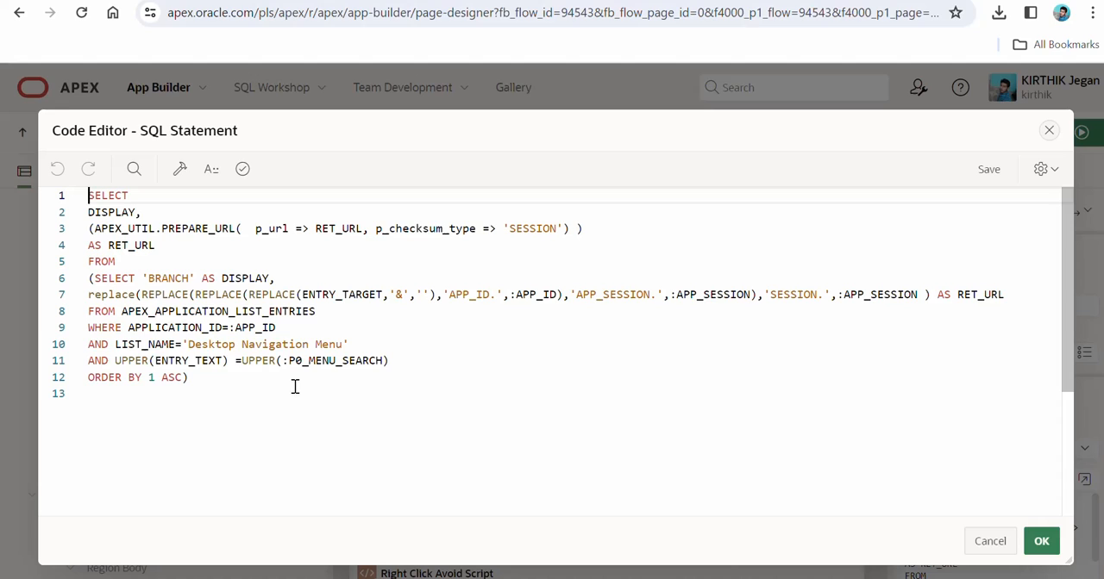
{"action": "mouse_move", "coordinate": [234, 228]}
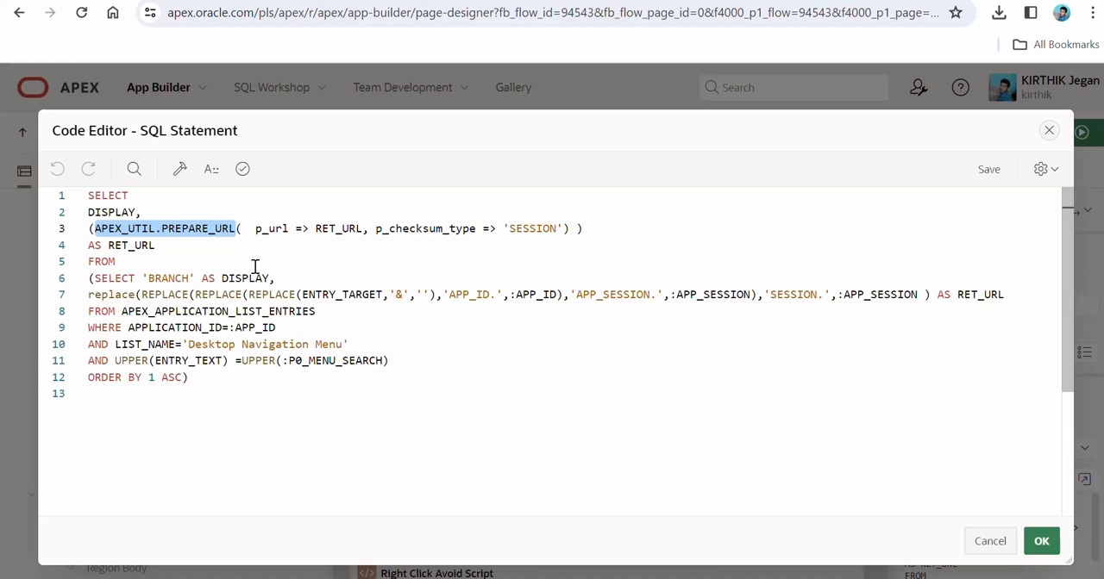
{"action": "left_click", "coordinate": [274, 262]}
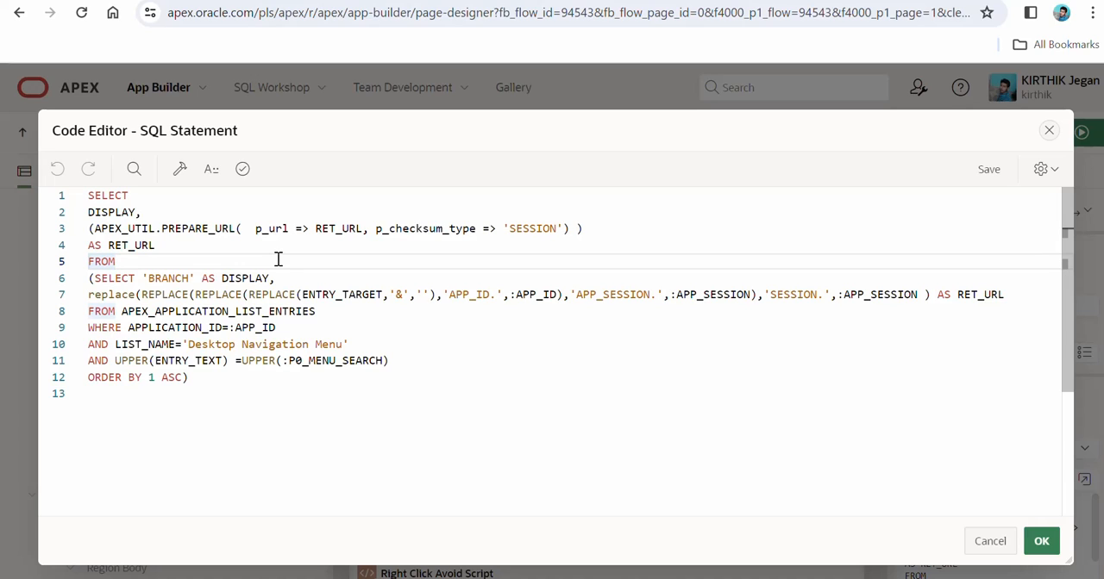
{"action": "mouse_move", "coordinate": [269, 263]}
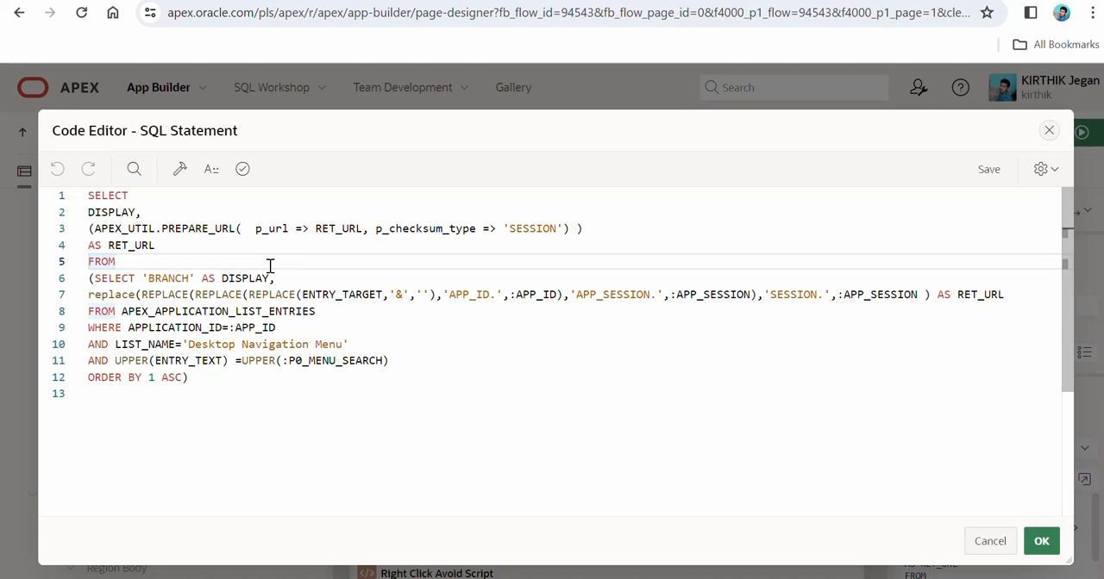
{"action": "double_click", "coordinate": [164, 228]}
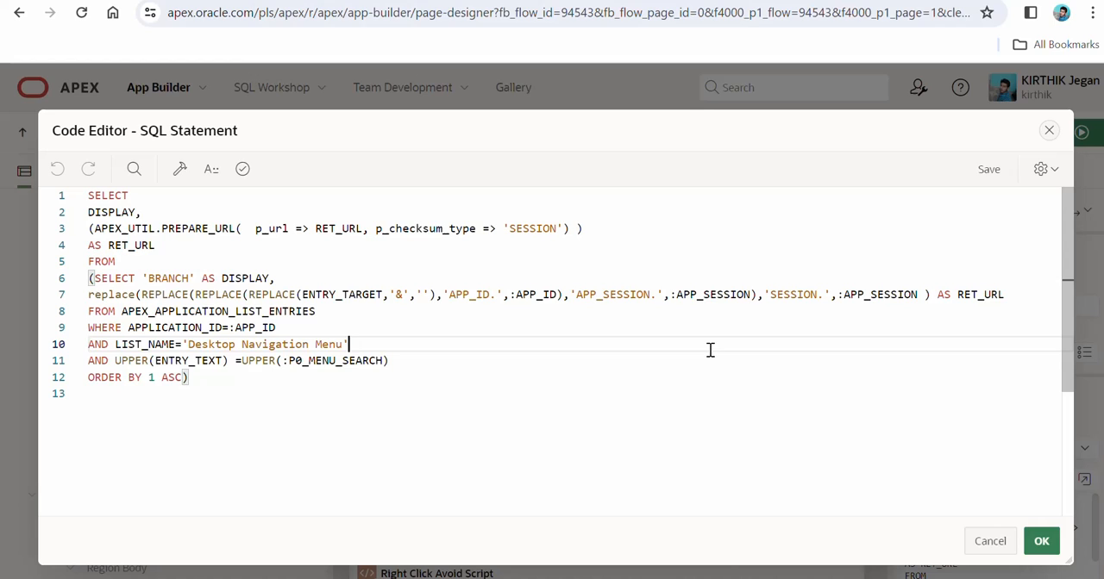
{"action": "mouse_move", "coordinate": [549, 307]}
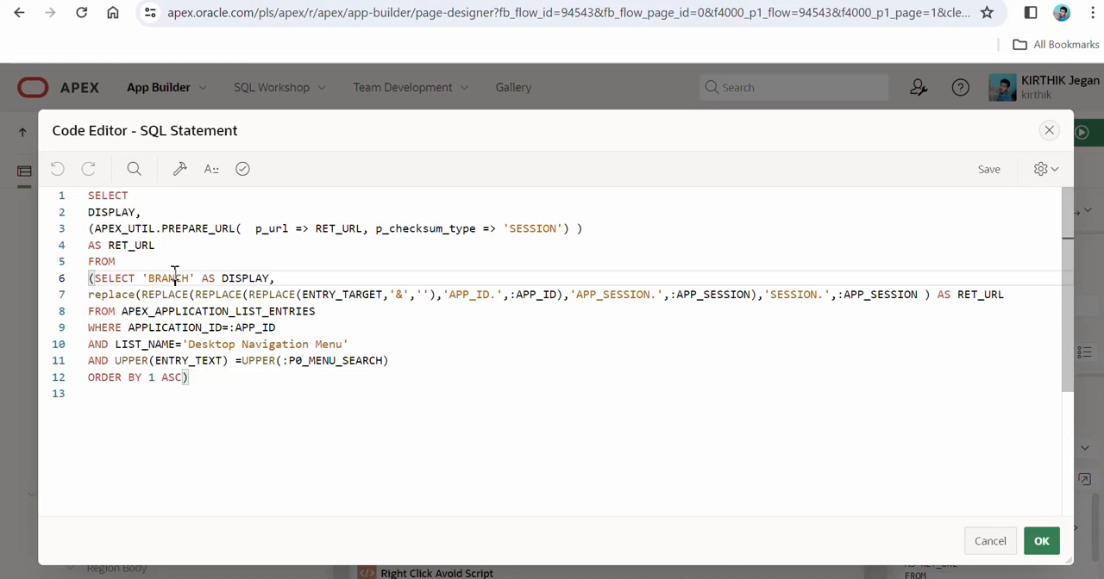
{"action": "double_click", "coordinate": [169, 278]}
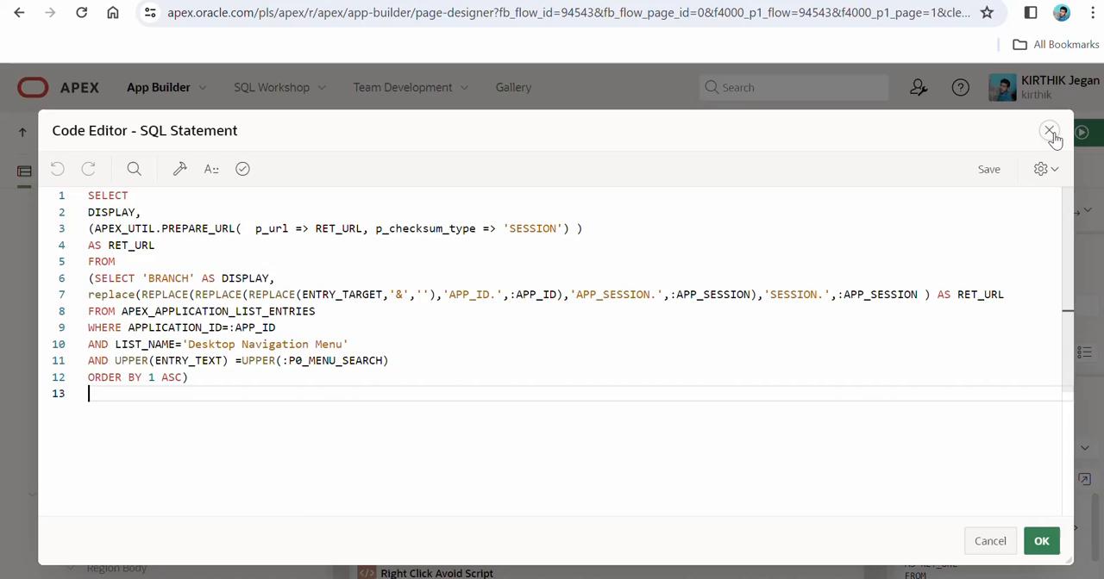
{"action": "left_click", "coordinate": [1048, 131]}
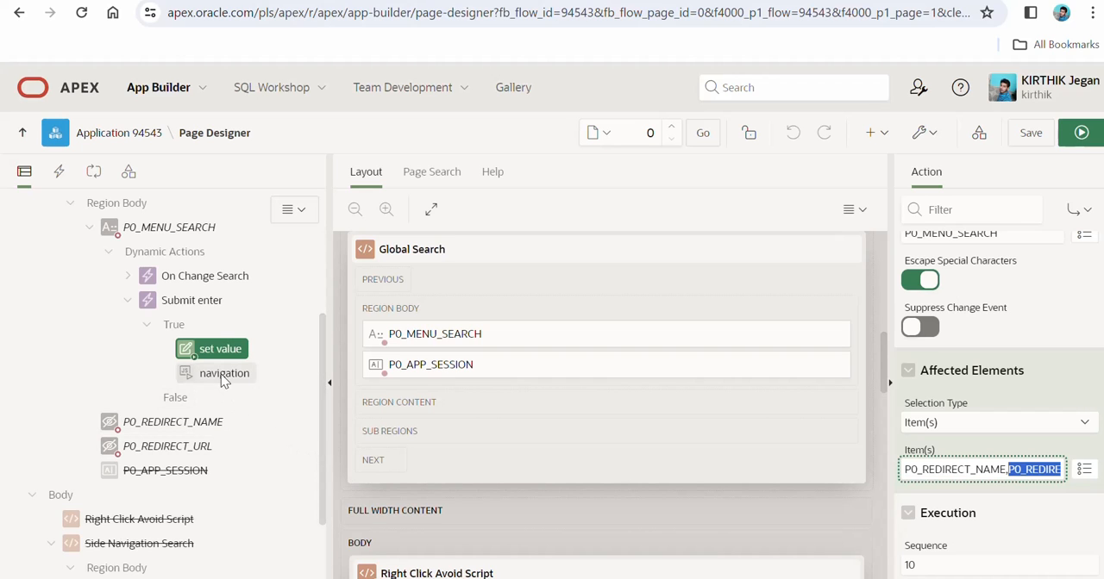
Review the navigation JavaScript opening the redirect URL for BRANCH entries, then switch to the running app.
{"action": "left_click", "coordinate": [224, 372]}
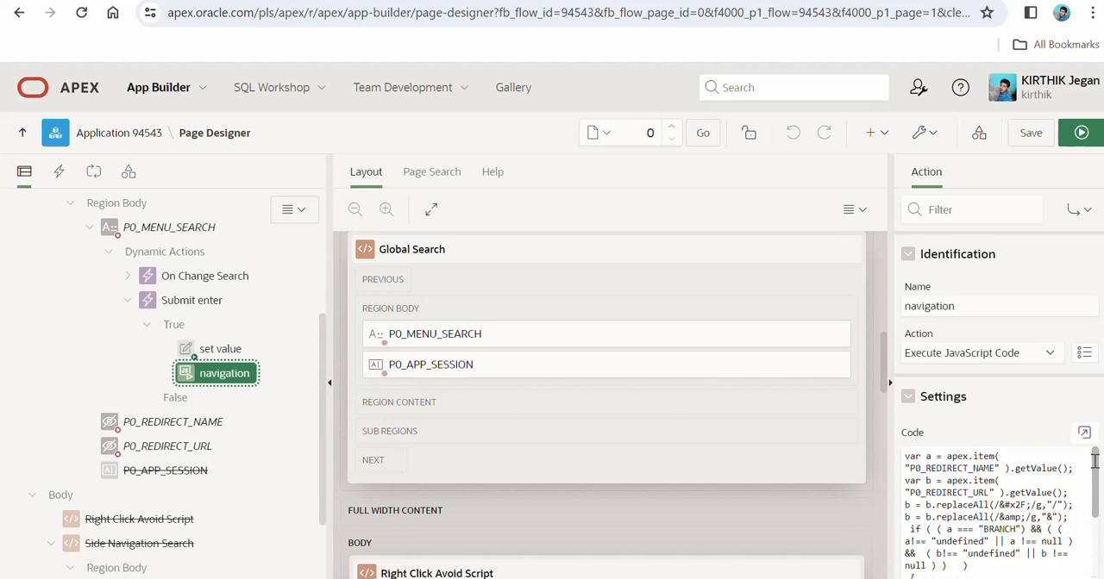
{"action": "left_click", "coordinate": [1083, 431]}
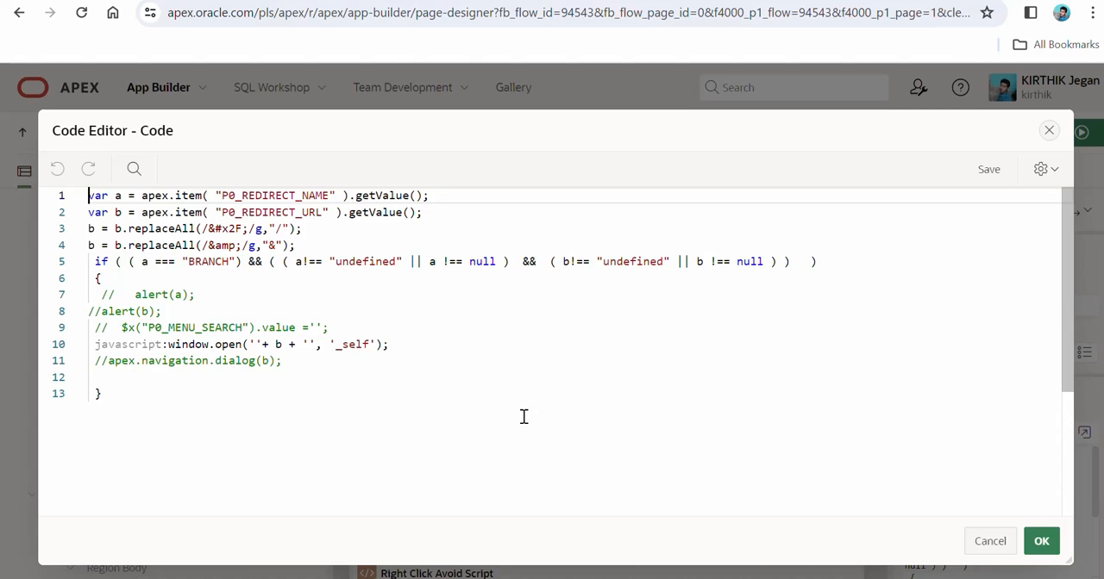
{"action": "mouse_move", "coordinate": [188, 212]}
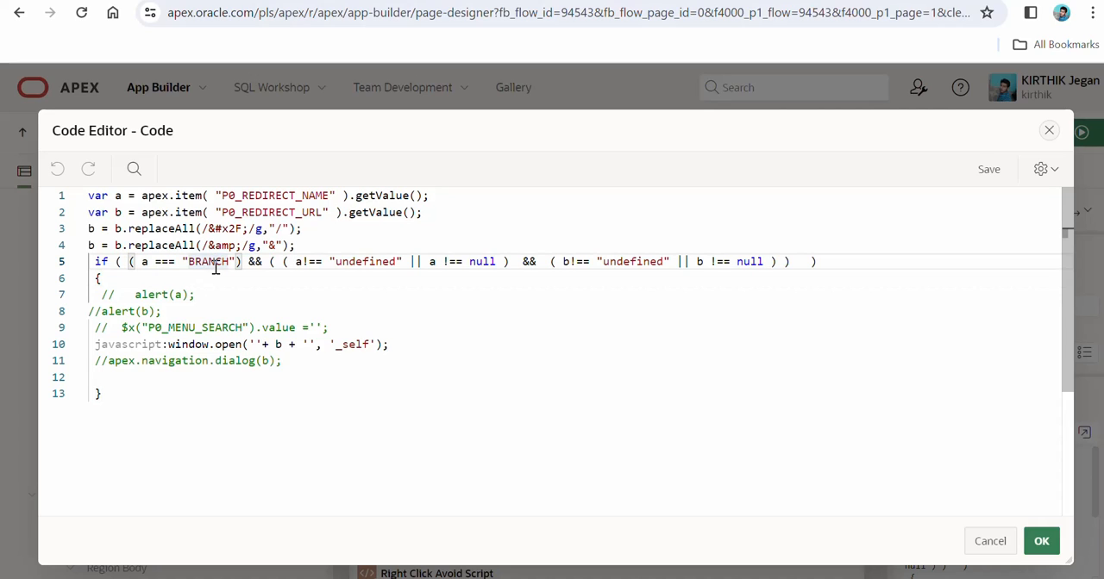
{"action": "double_click", "coordinate": [366, 262]}
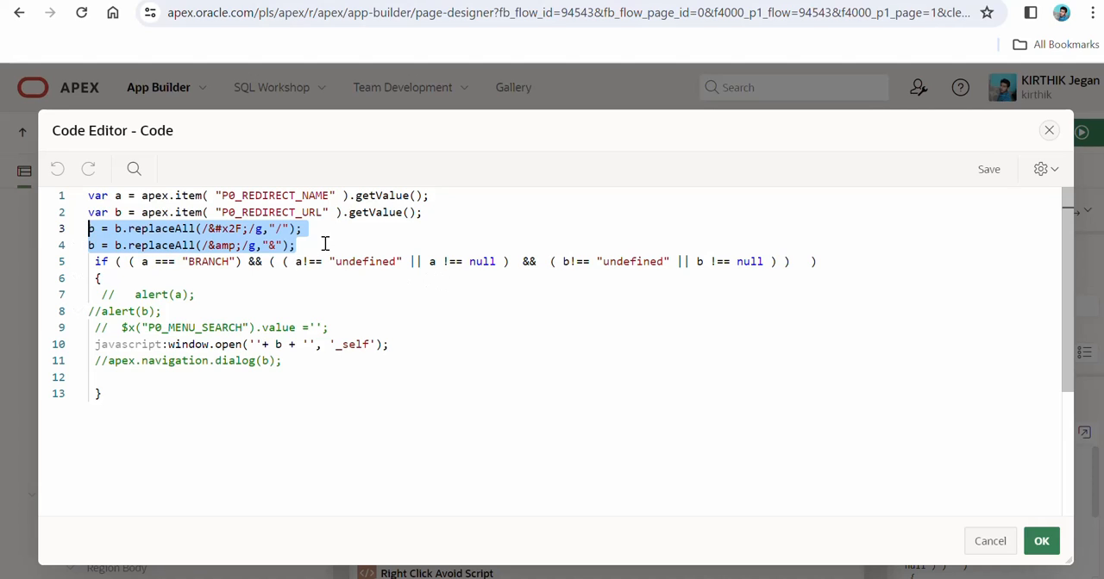
{"action": "mouse_move", "coordinate": [440, 262]}
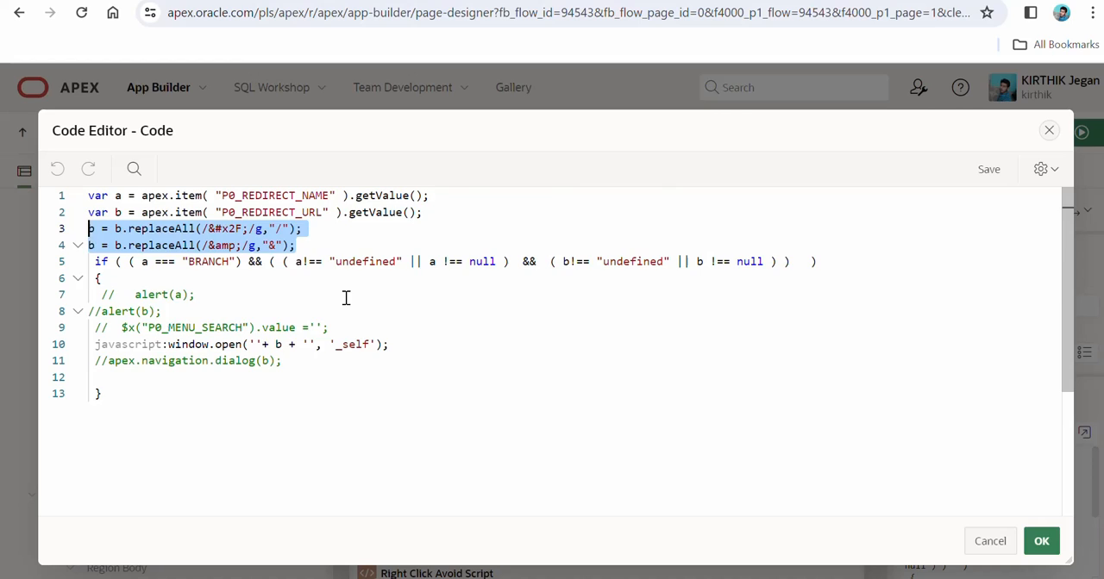
{"action": "scroll", "scroll_direction": "down", "scroll_amount": 3}
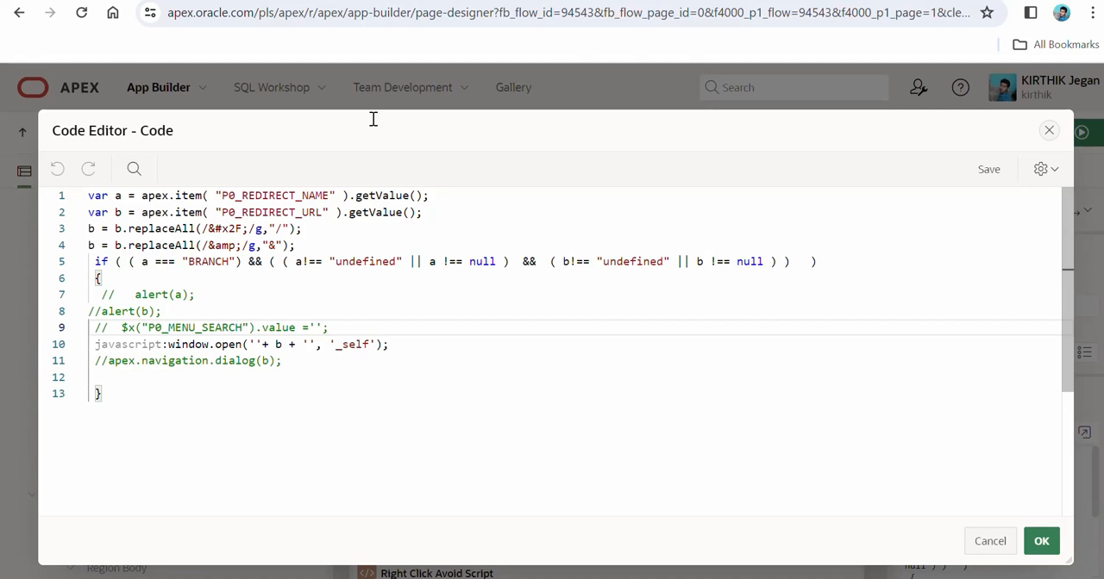
{"action": "left_click", "coordinate": [1042, 542]}
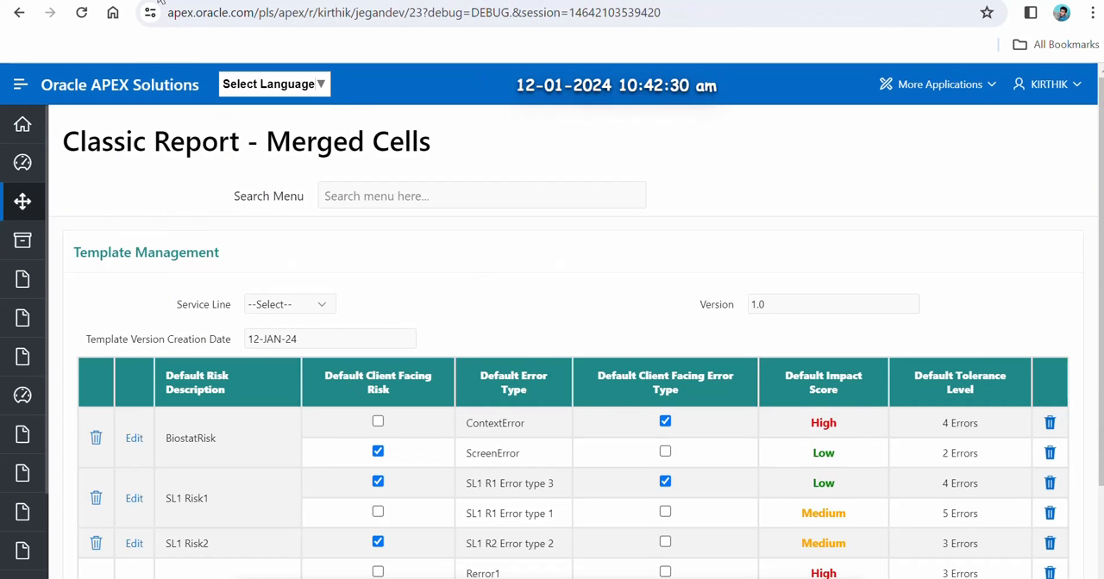